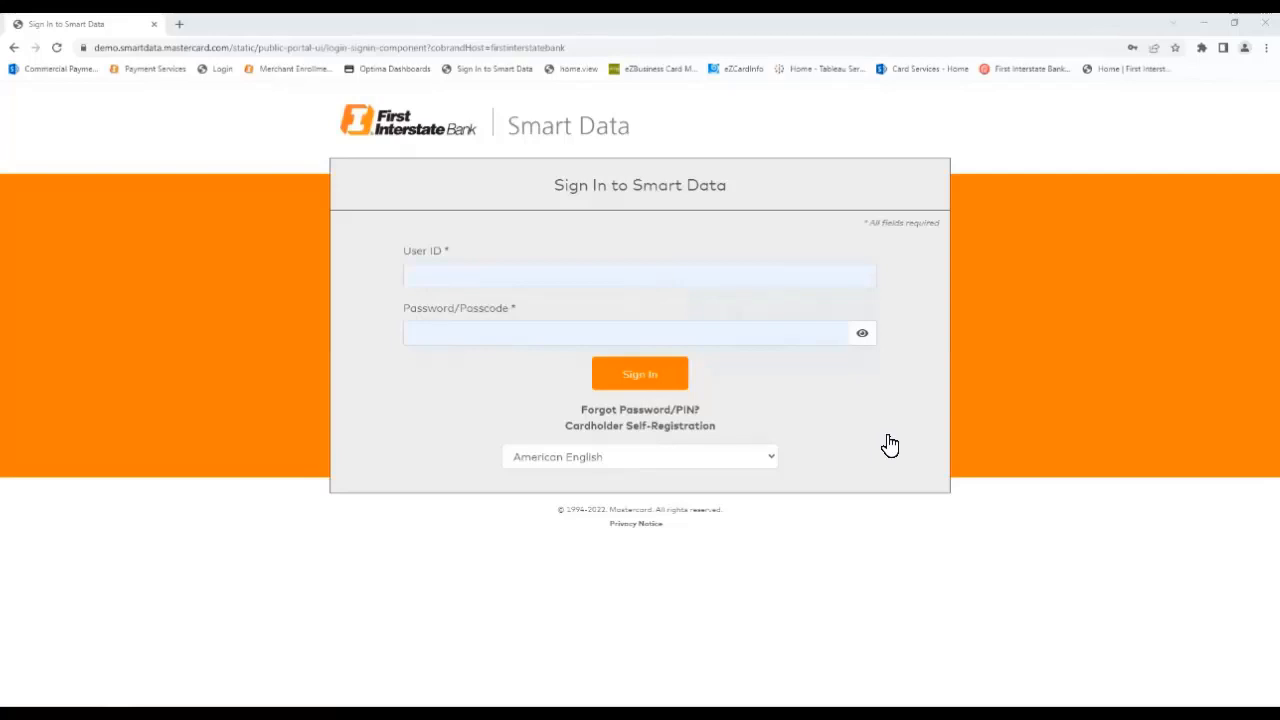
{"action": "mouse_move", "coordinate": [684, 438]}
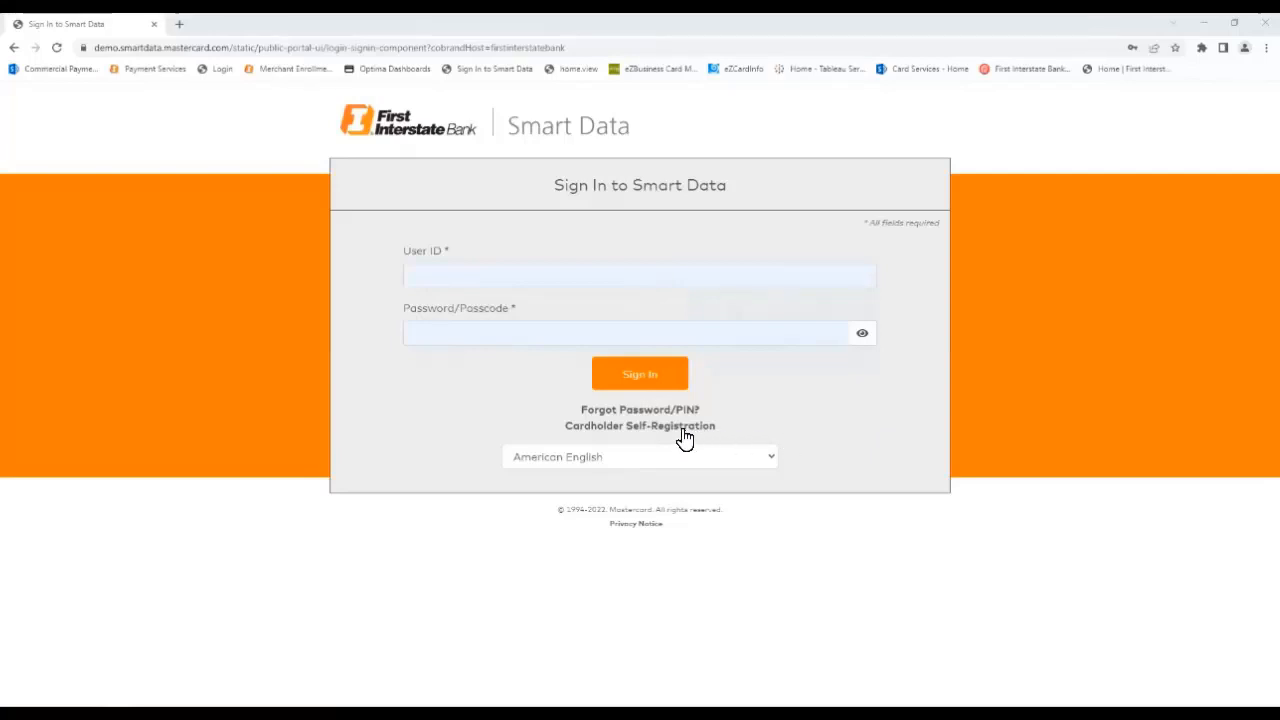
Enter the user ID and password on the Smart Data sign-in form.
{"action": "left_click", "coordinate": [640, 424]}
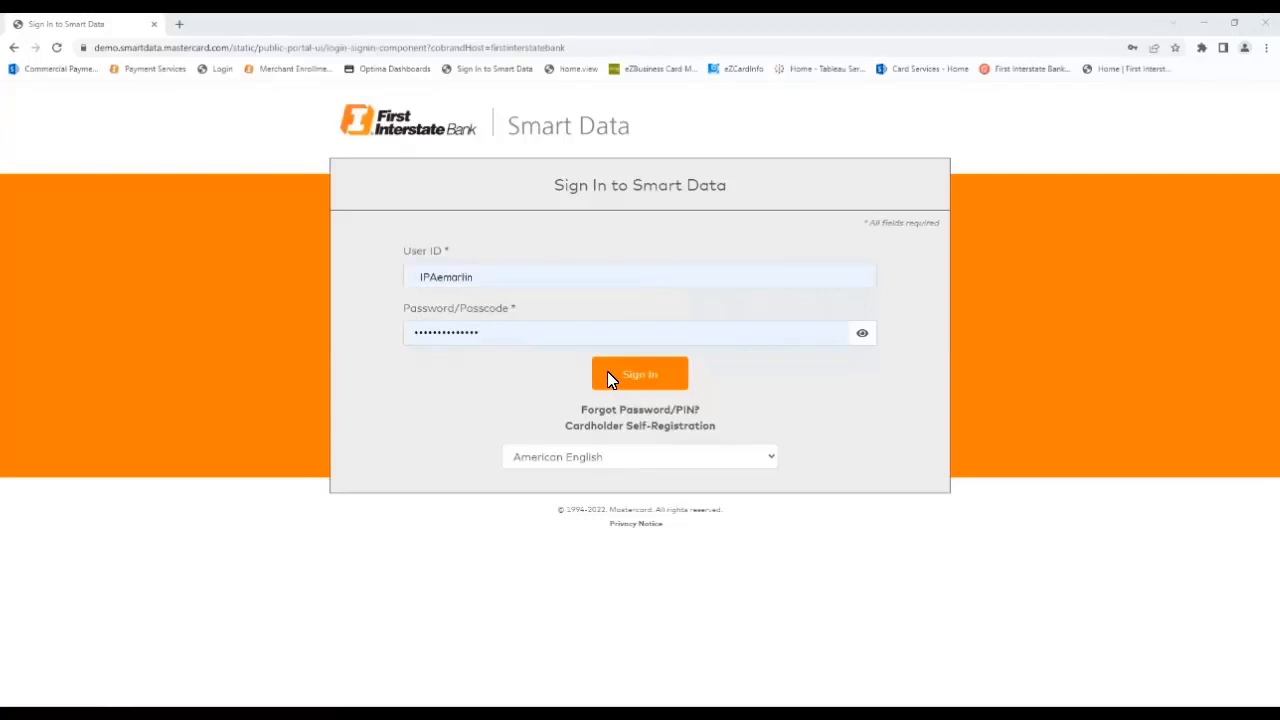
Sign in and review the Home dashboard's activity, review and spending snapshot sections.
{"action": "left_click", "coordinate": [640, 374]}
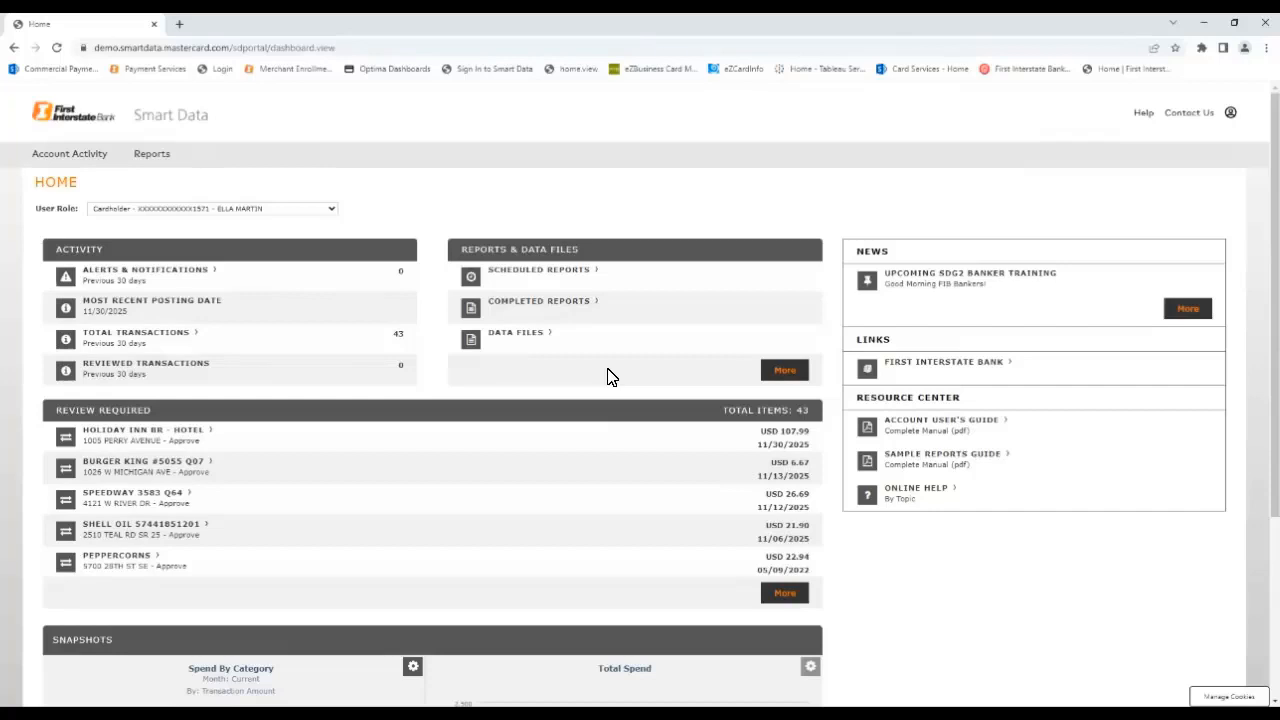
{"action": "mouse_move", "coordinate": [1172, 442]}
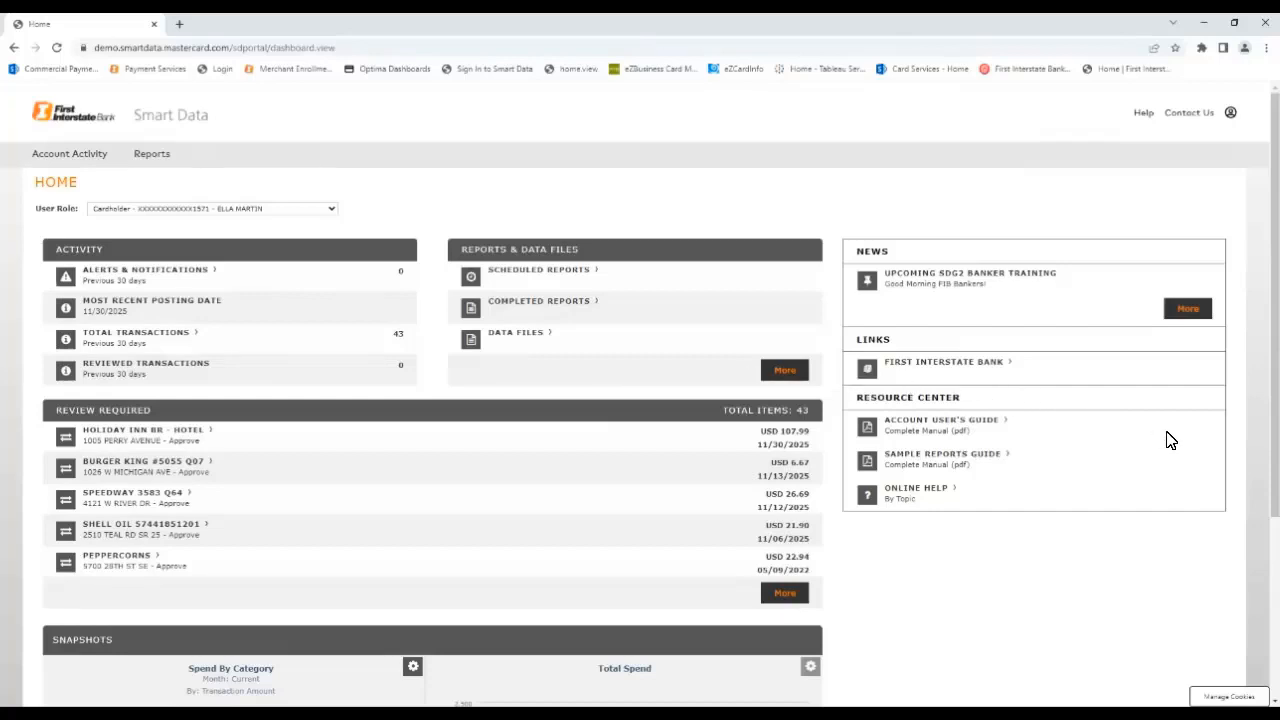
{"action": "mouse_move", "coordinate": [1274, 552]}
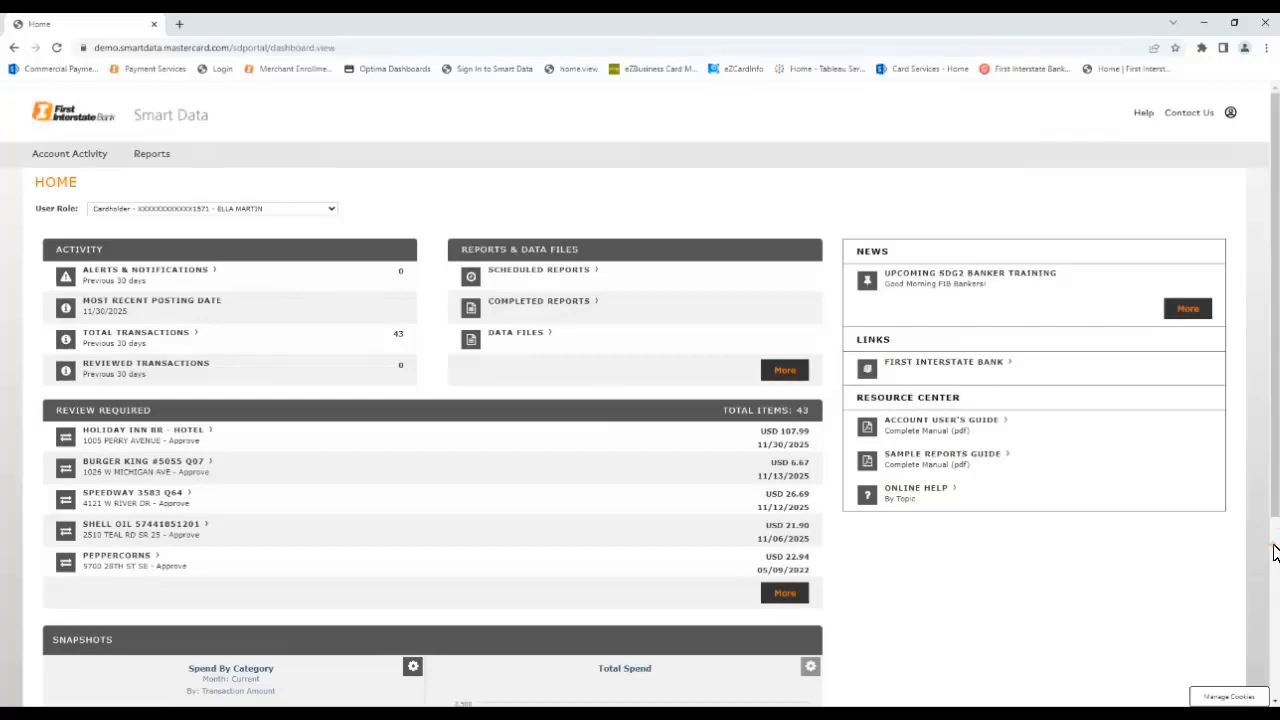
{"action": "scroll", "scroll_direction": "down", "scroll_amount": 3}
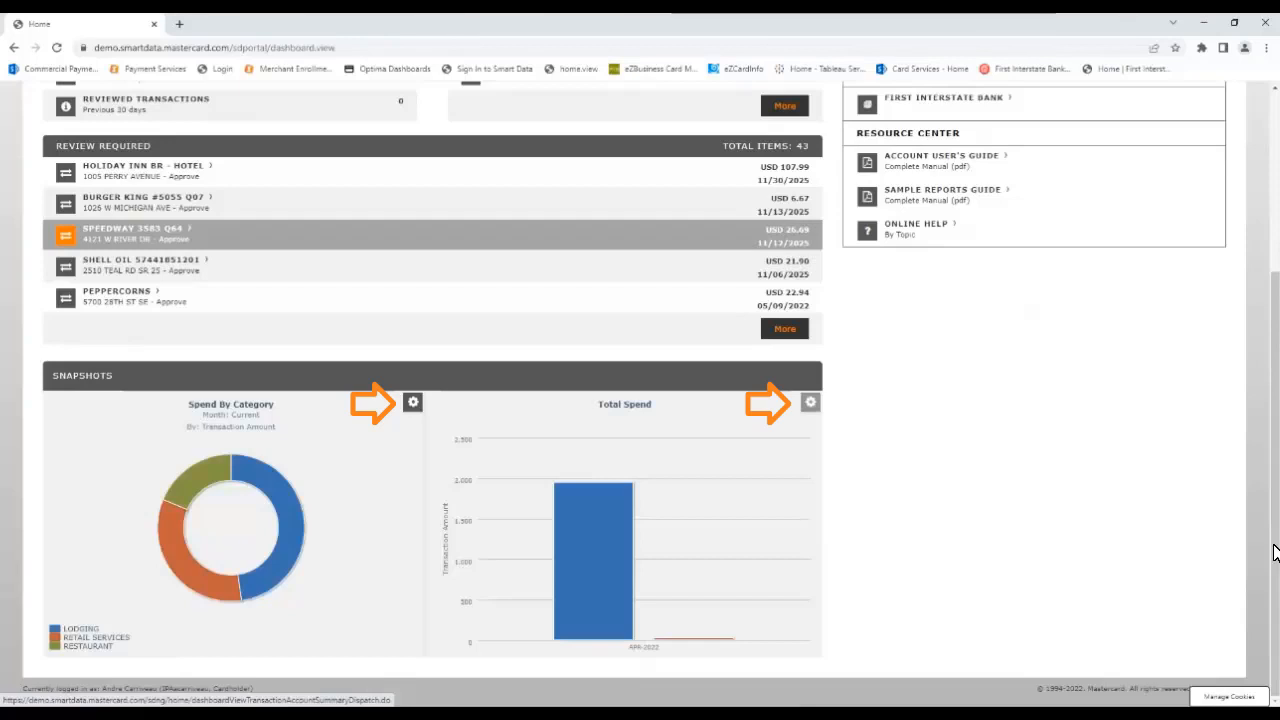
{"action": "scroll", "scroll_direction": "up", "scroll_amount": 3}
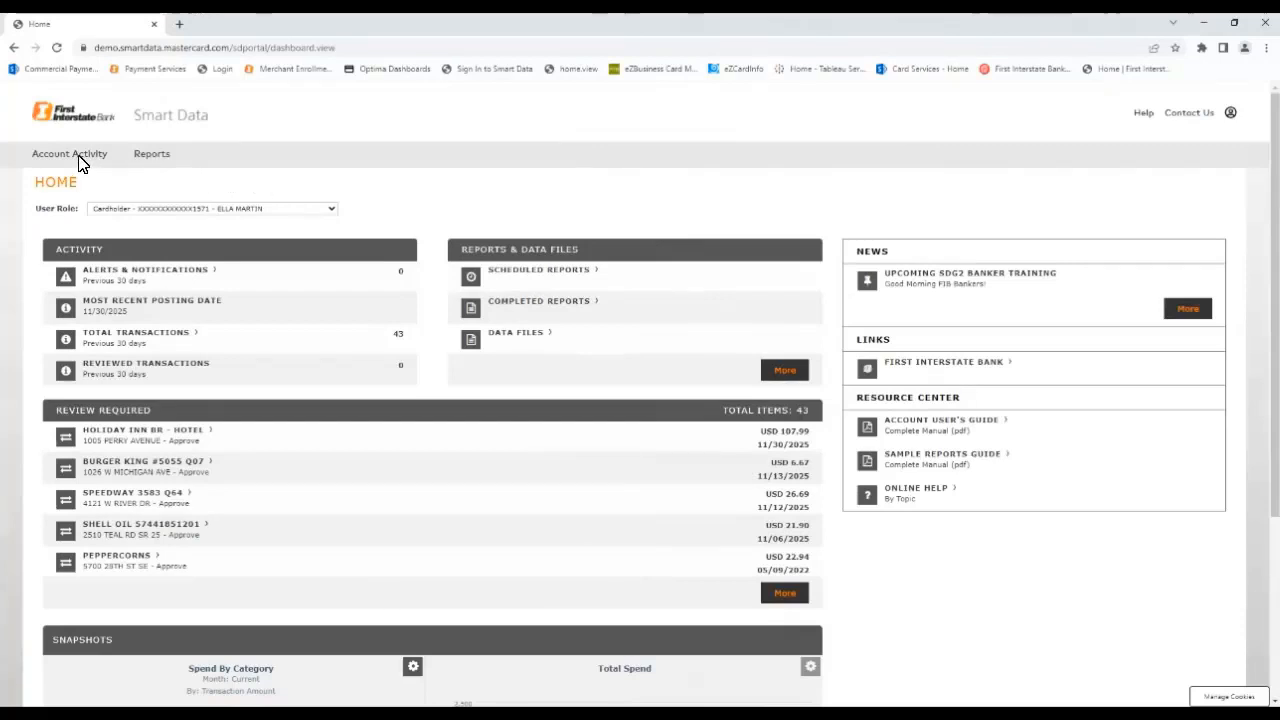
Search Transaction Summary by the April 2022 Test reporting cycle and view the results.
{"action": "left_click", "coordinate": [68, 152]}
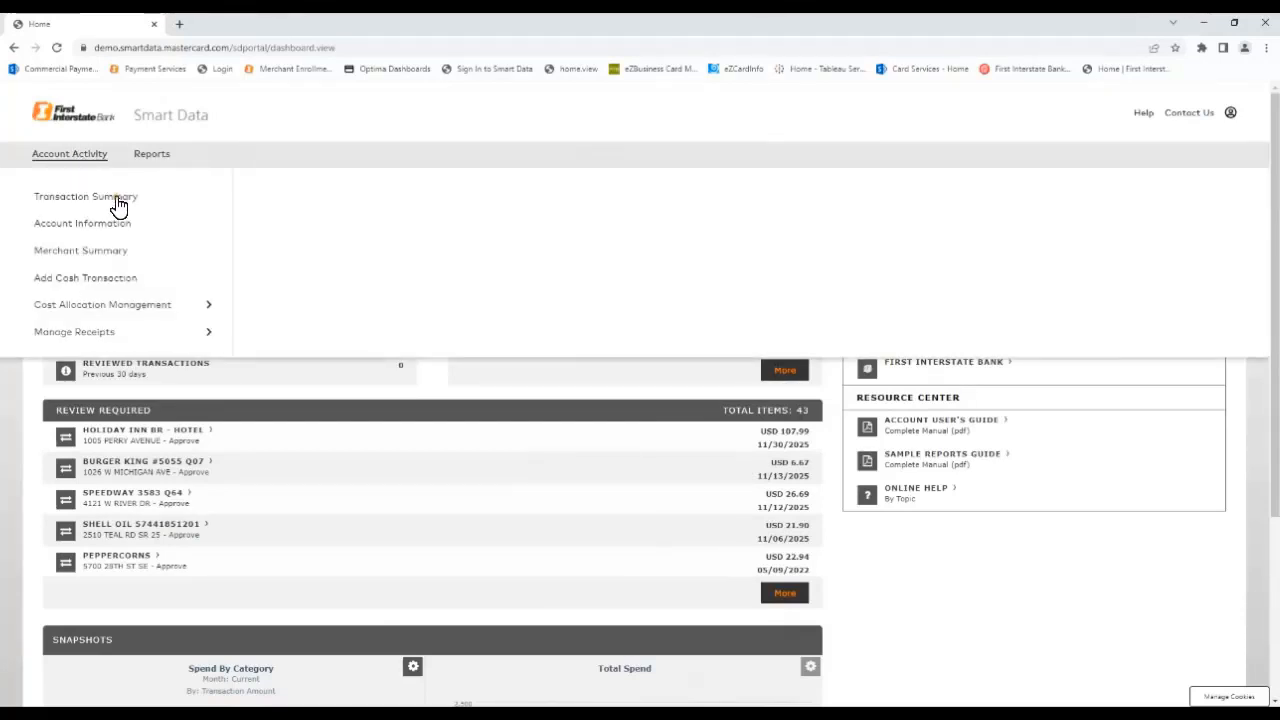
{"action": "left_click", "coordinate": [84, 196]}
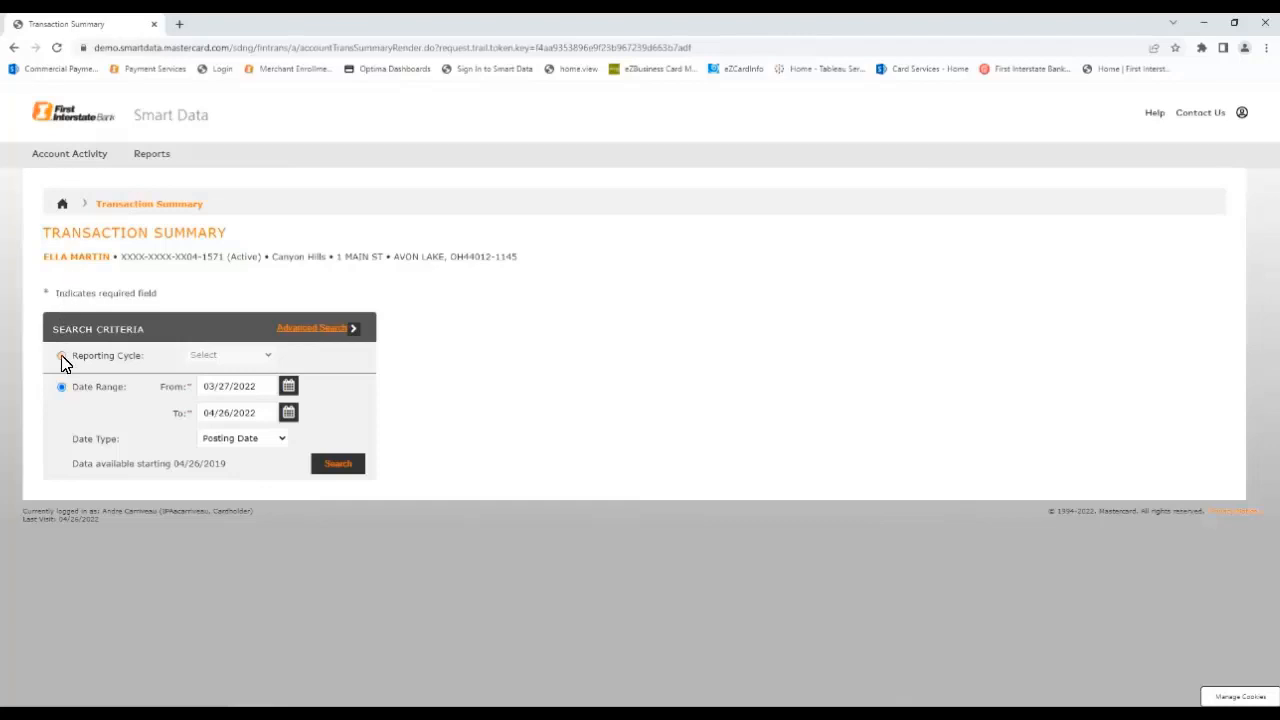
{"action": "left_click", "coordinate": [62, 356]}
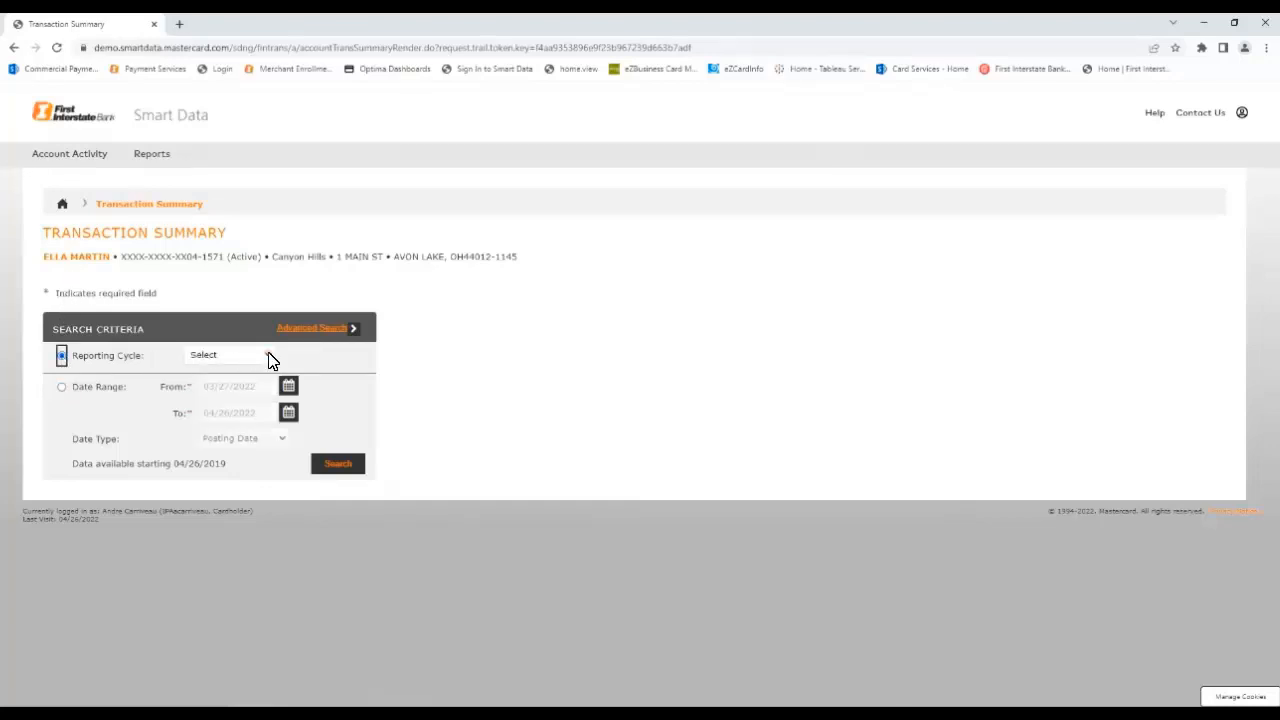
{"action": "left_click", "coordinate": [228, 354]}
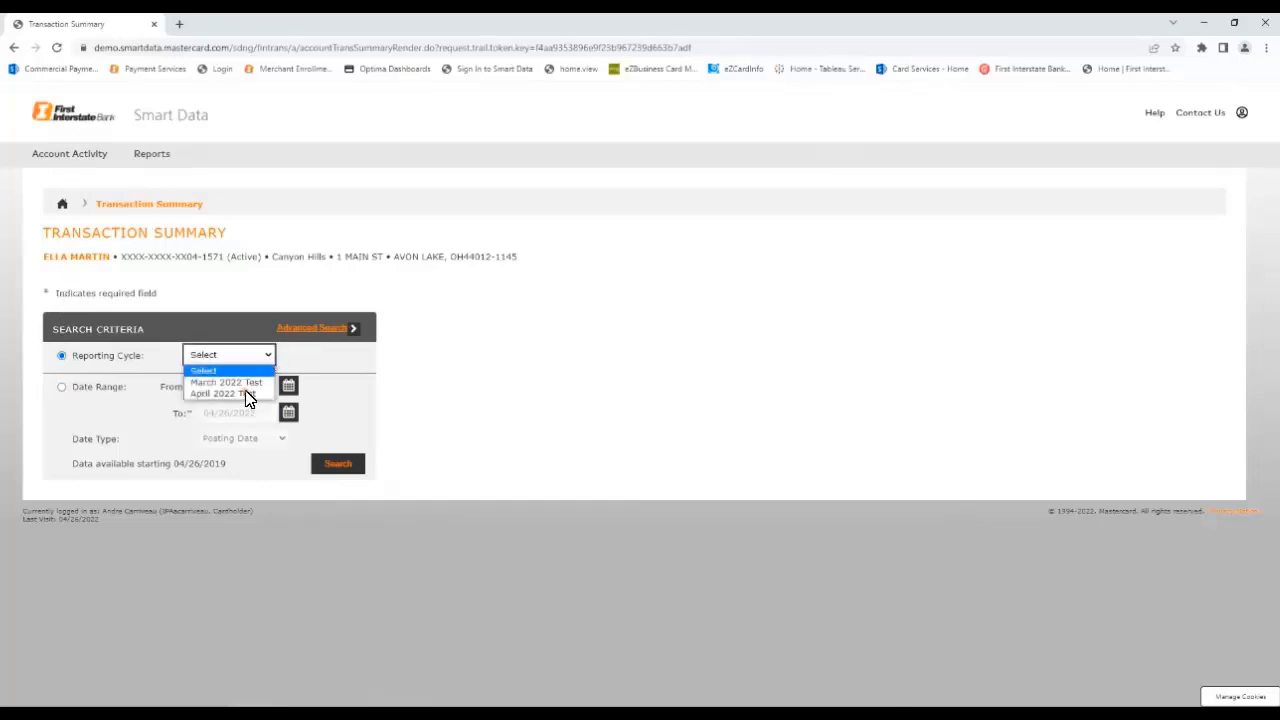
{"action": "left_click", "coordinate": [216, 392]}
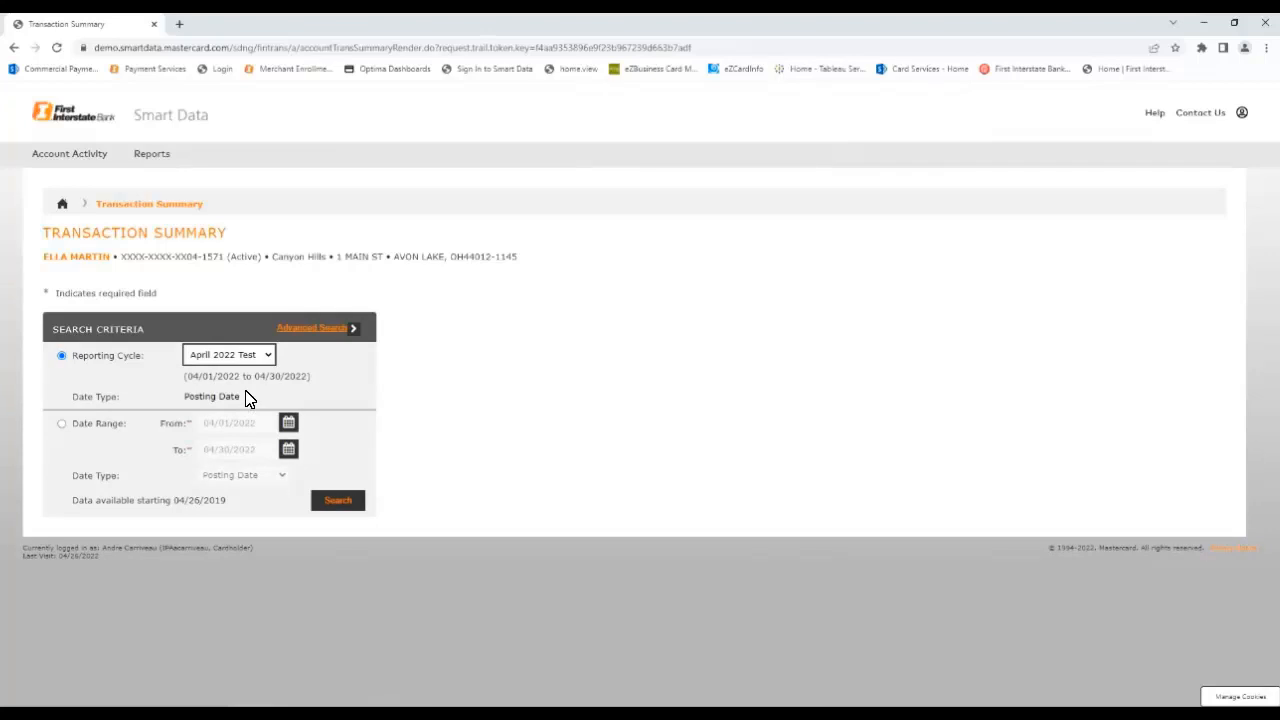
{"action": "left_click", "coordinate": [338, 500]}
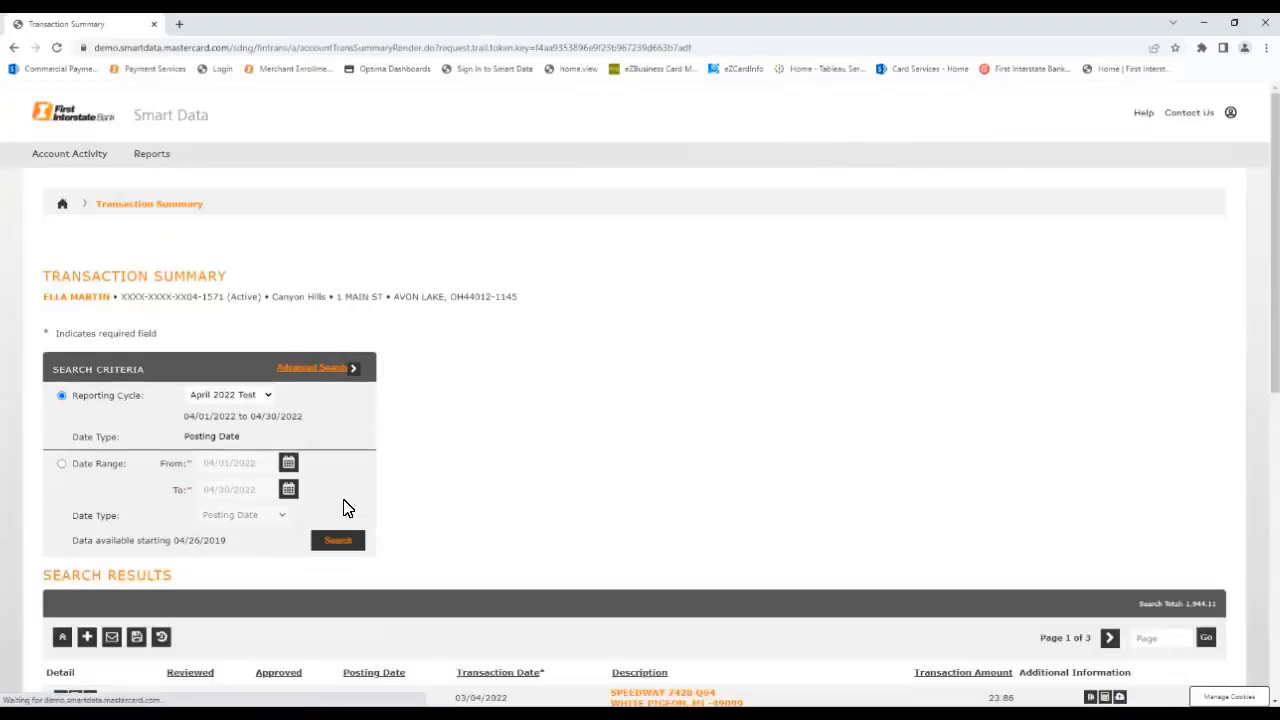
{"action": "mouse_move", "coordinate": [1270, 428]}
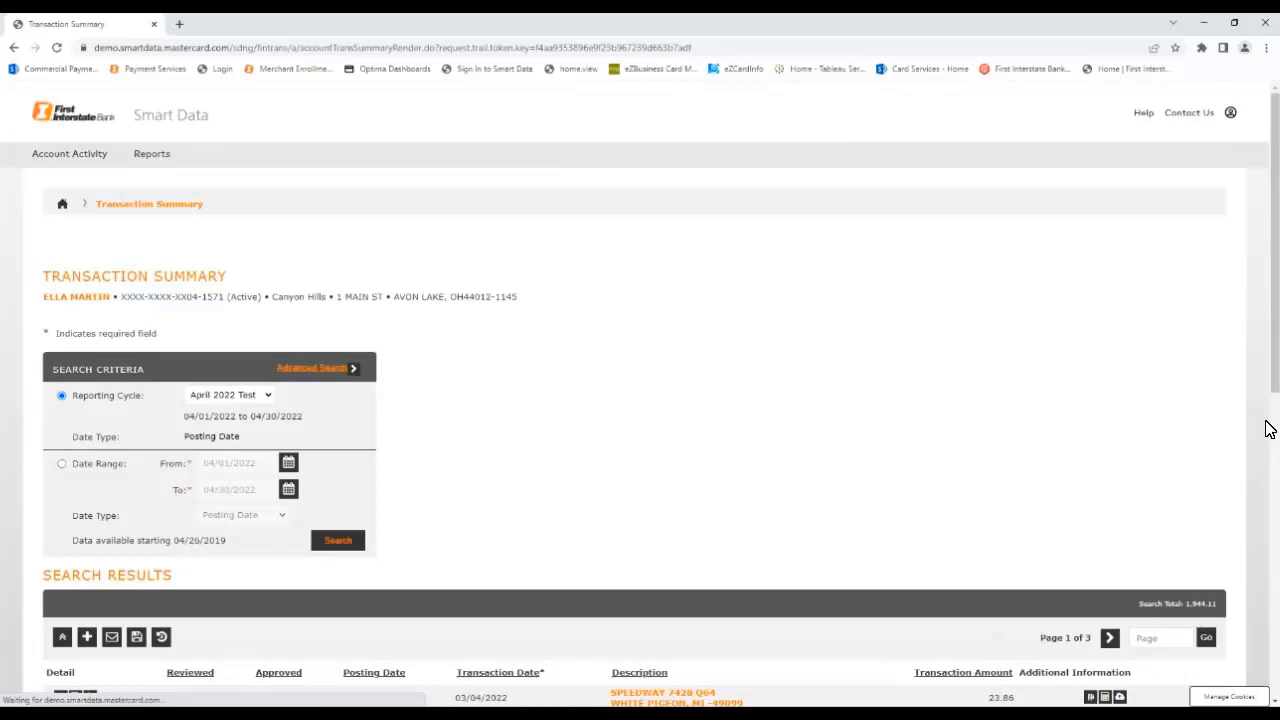
{"action": "scroll", "scroll_direction": "down", "scroll_amount": 3}
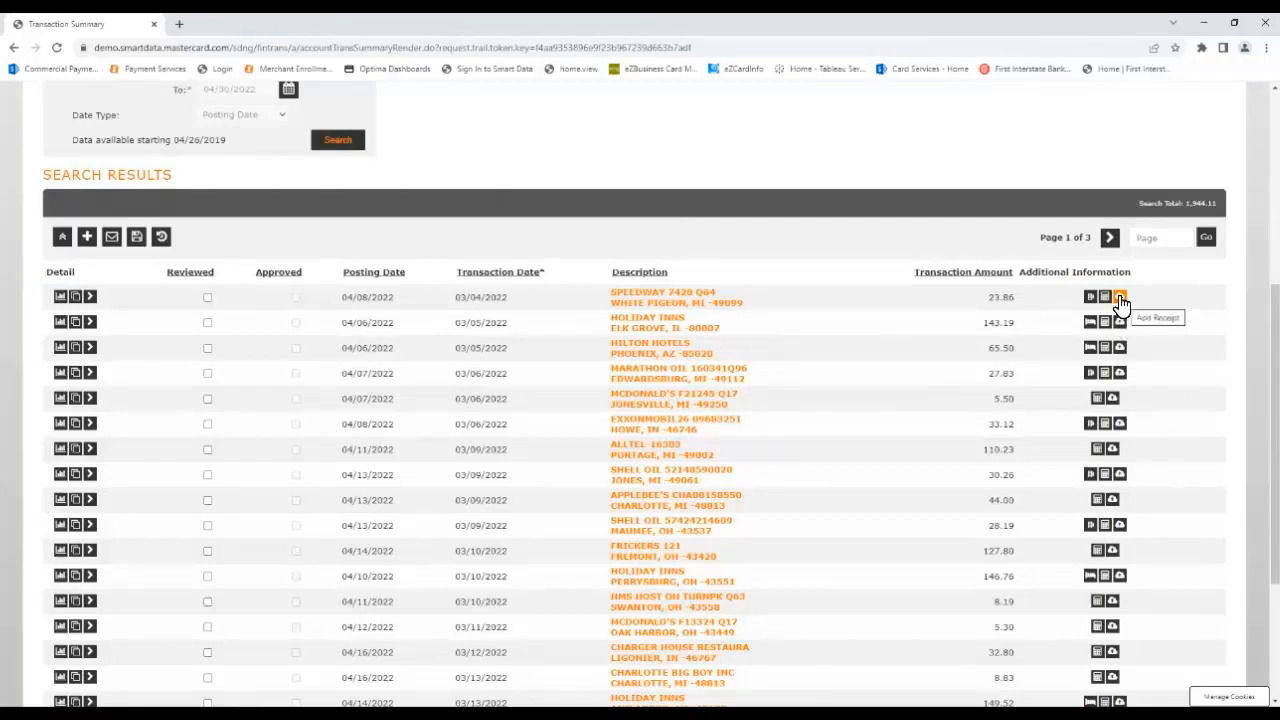
{"action": "mouse_move", "coordinate": [612, 304]}
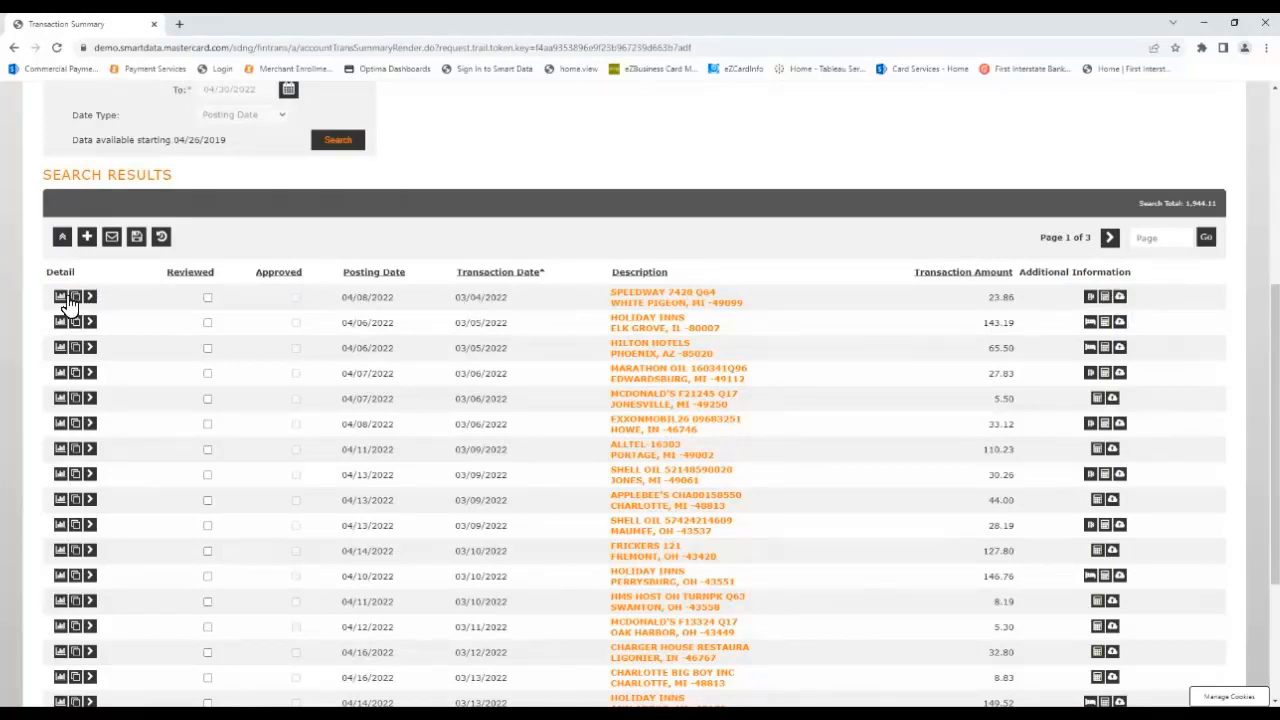
{"action": "left_click", "coordinate": [60, 296]}
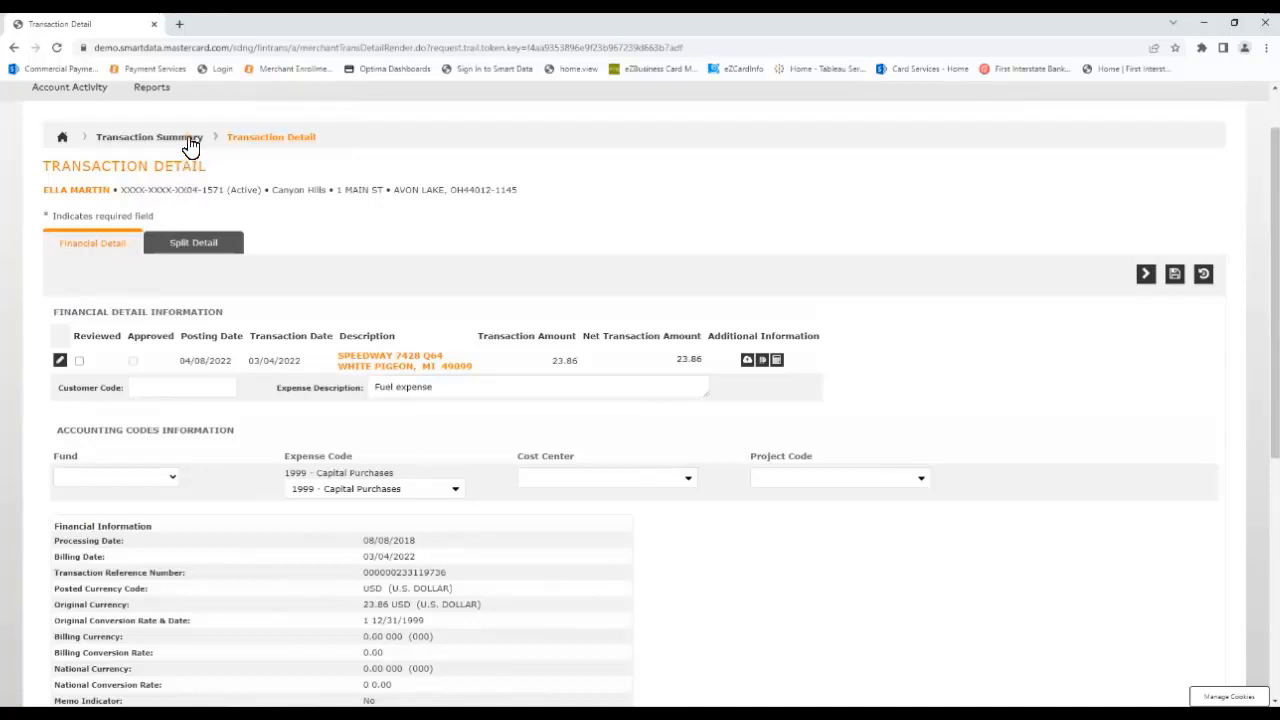
{"action": "left_click", "coordinate": [148, 136]}
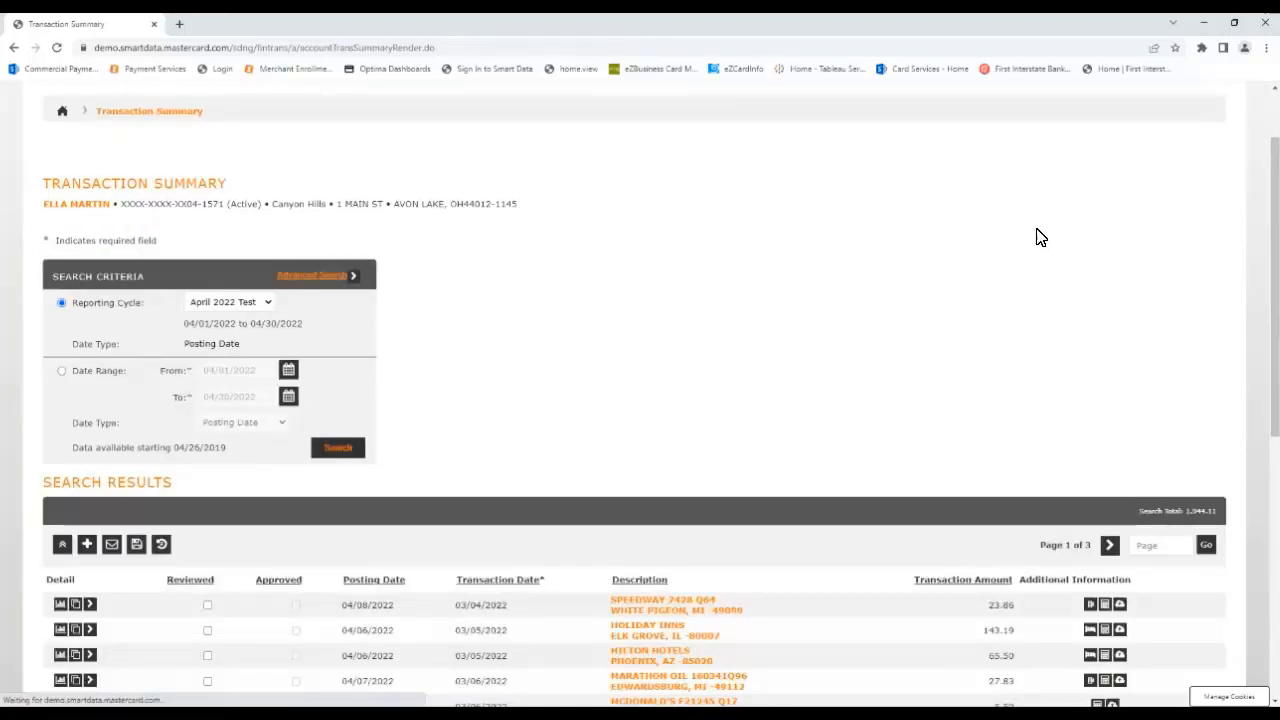
{"action": "scroll", "scroll_direction": "down", "scroll_amount": 3}
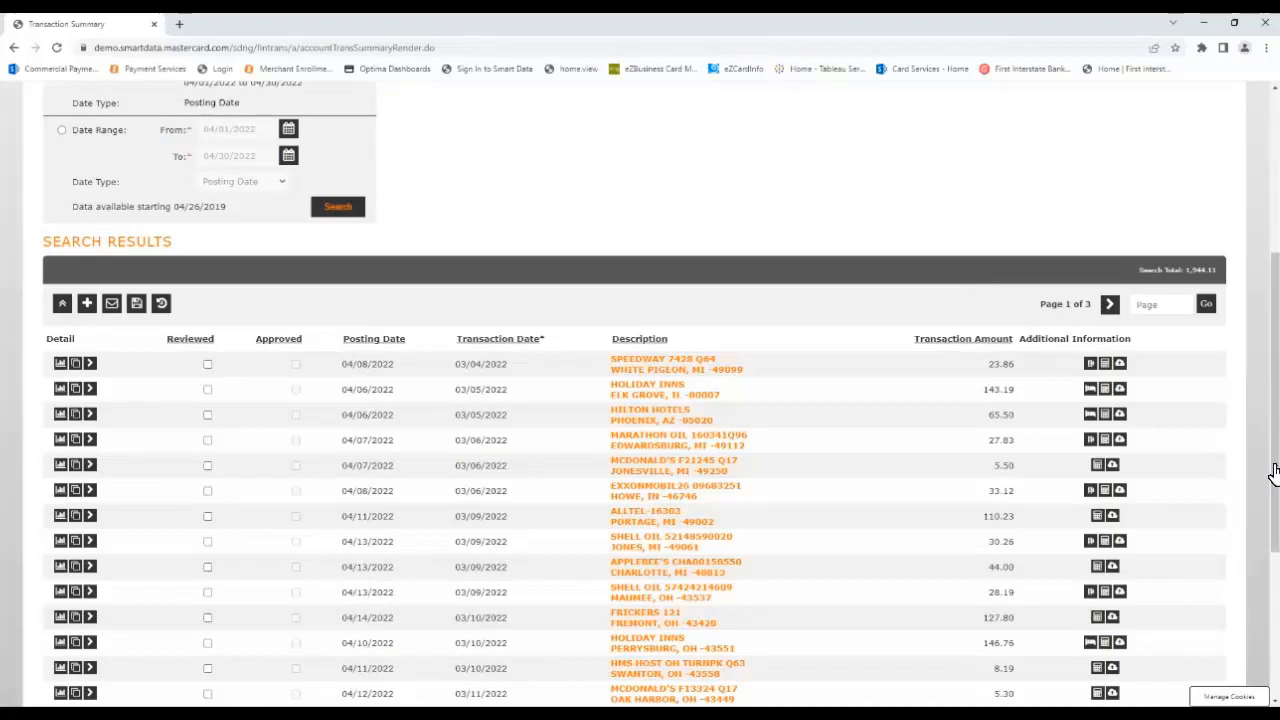
{"action": "mouse_move", "coordinate": [1144, 376]}
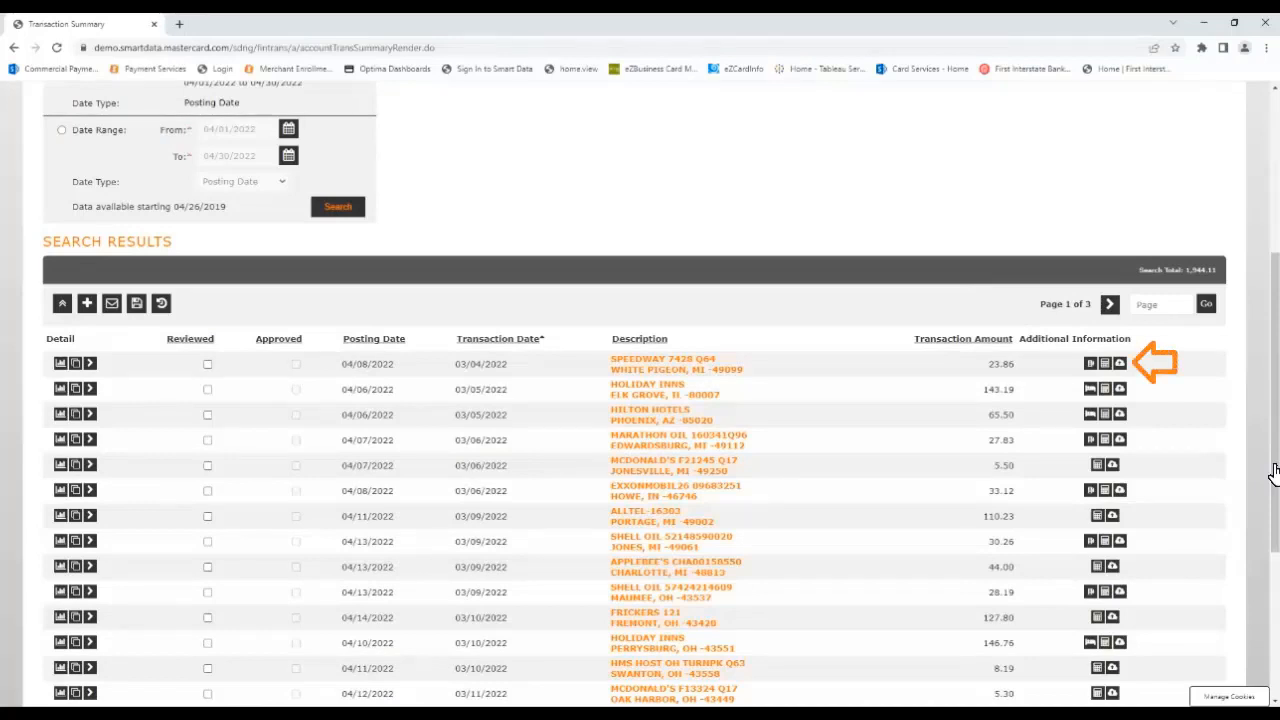
Upload the Speedway receipt file from the Expenses folder to the Speedway transaction.
{"action": "left_click", "coordinate": [1120, 364]}
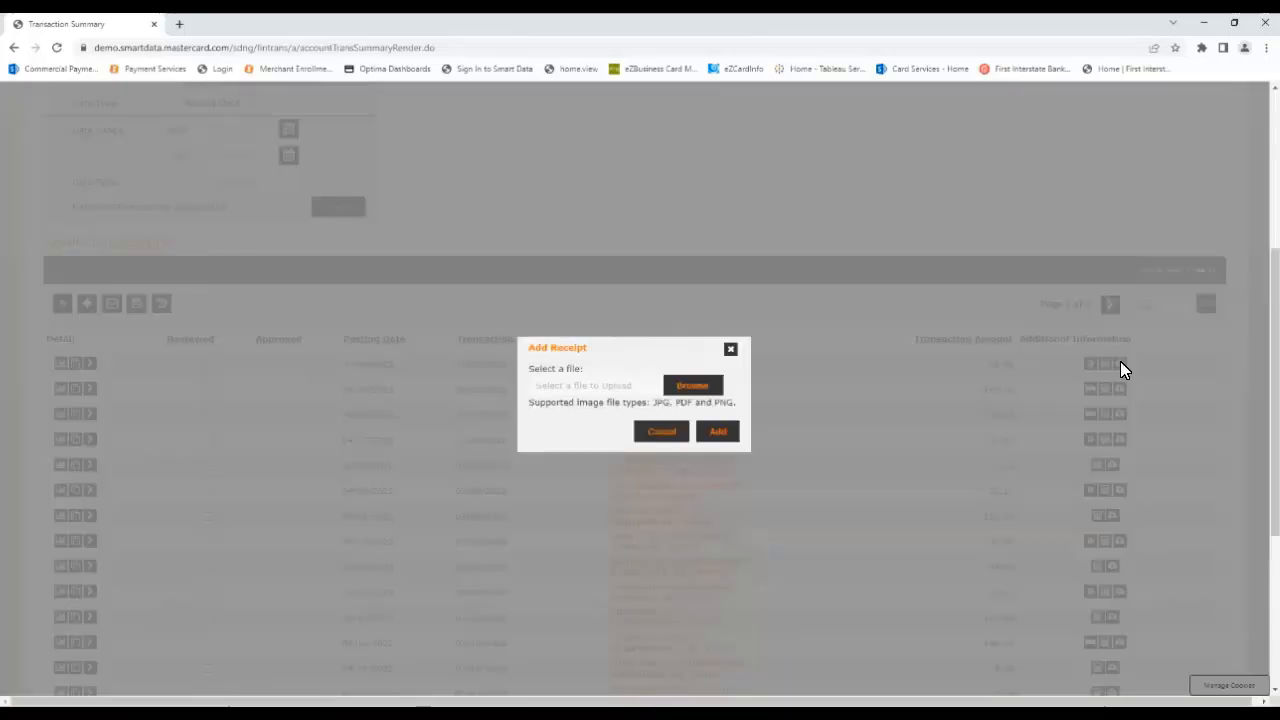
{"action": "mouse_move", "coordinate": [756, 378]}
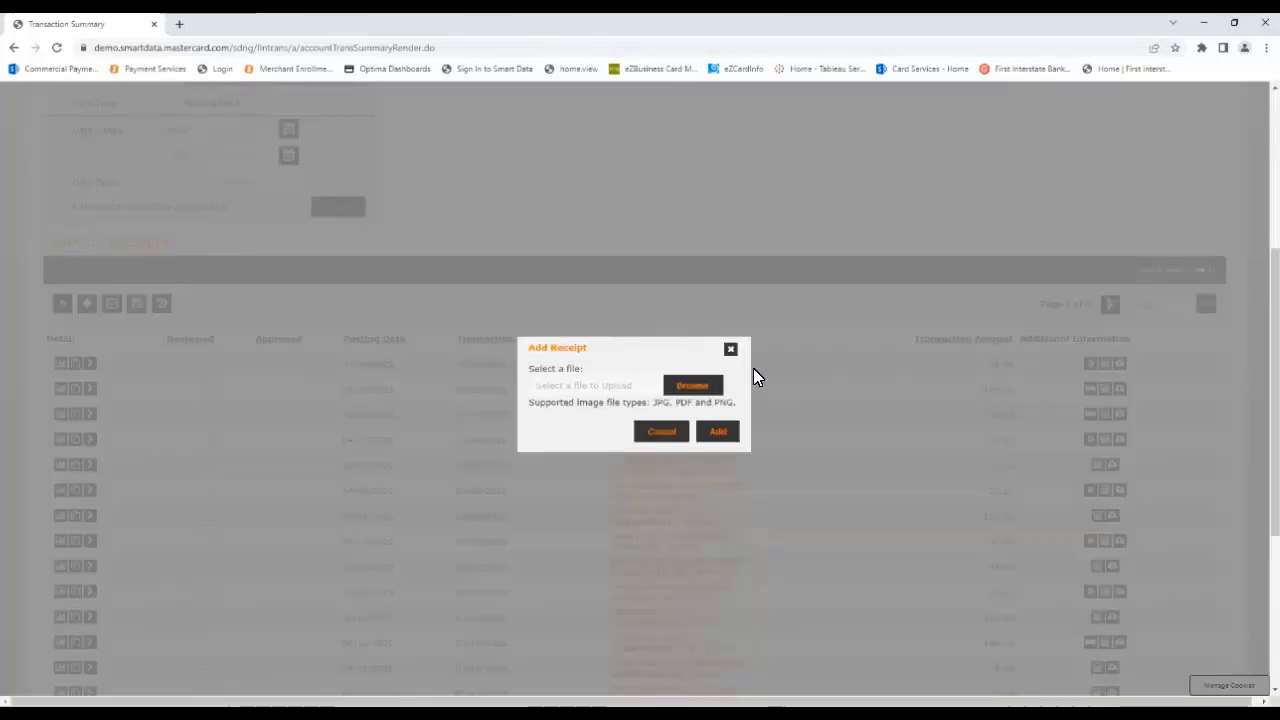
{"action": "left_click", "coordinate": [692, 384]}
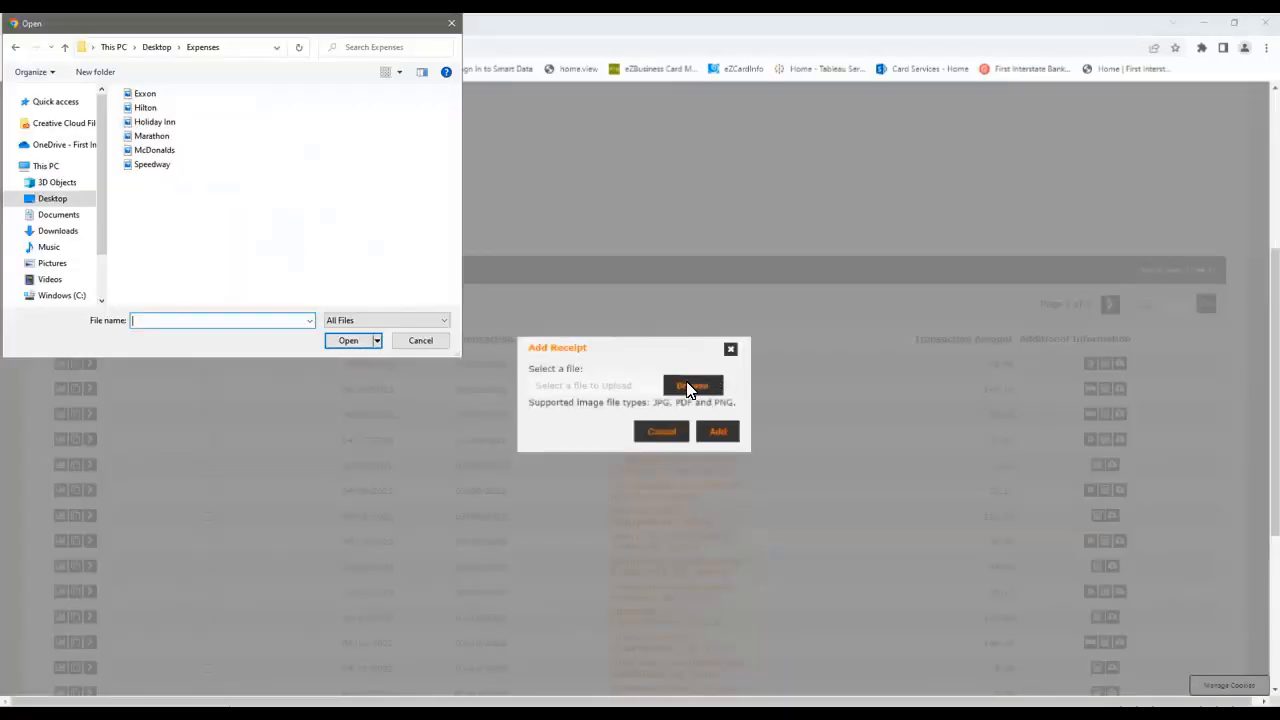
{"action": "mouse_move", "coordinate": [232, 308]}
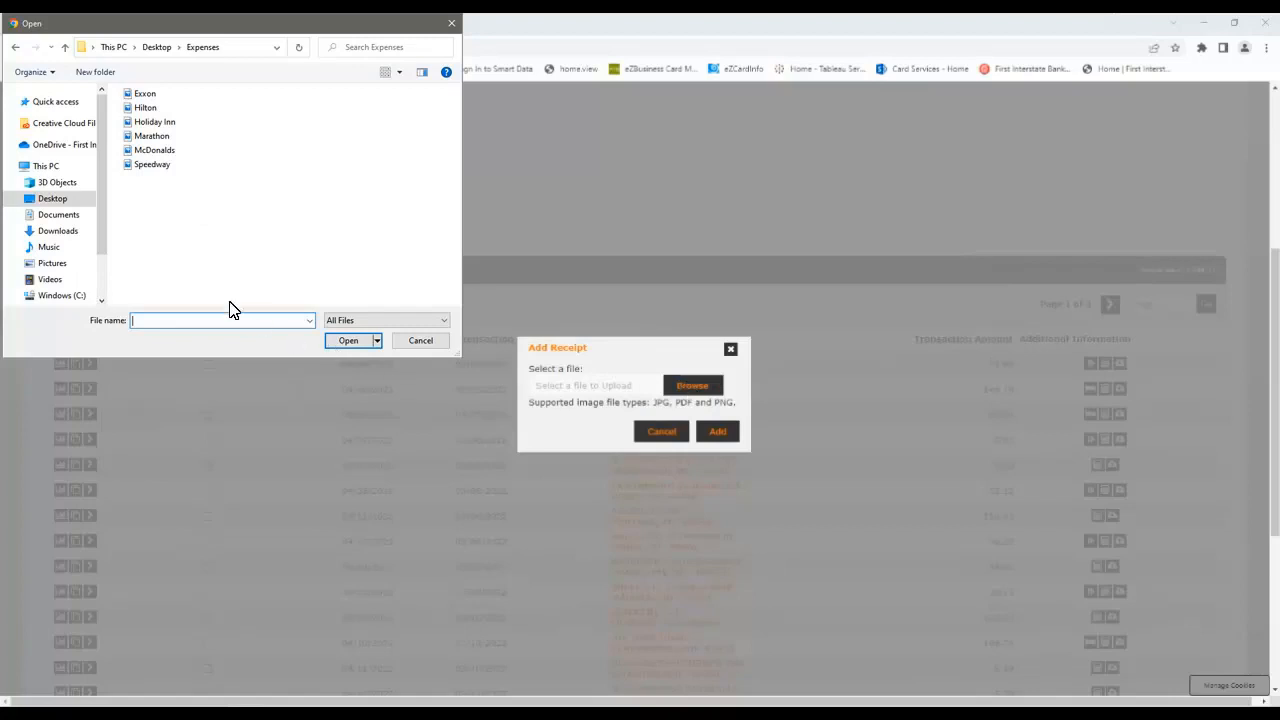
{"action": "left_click", "coordinate": [152, 164]}
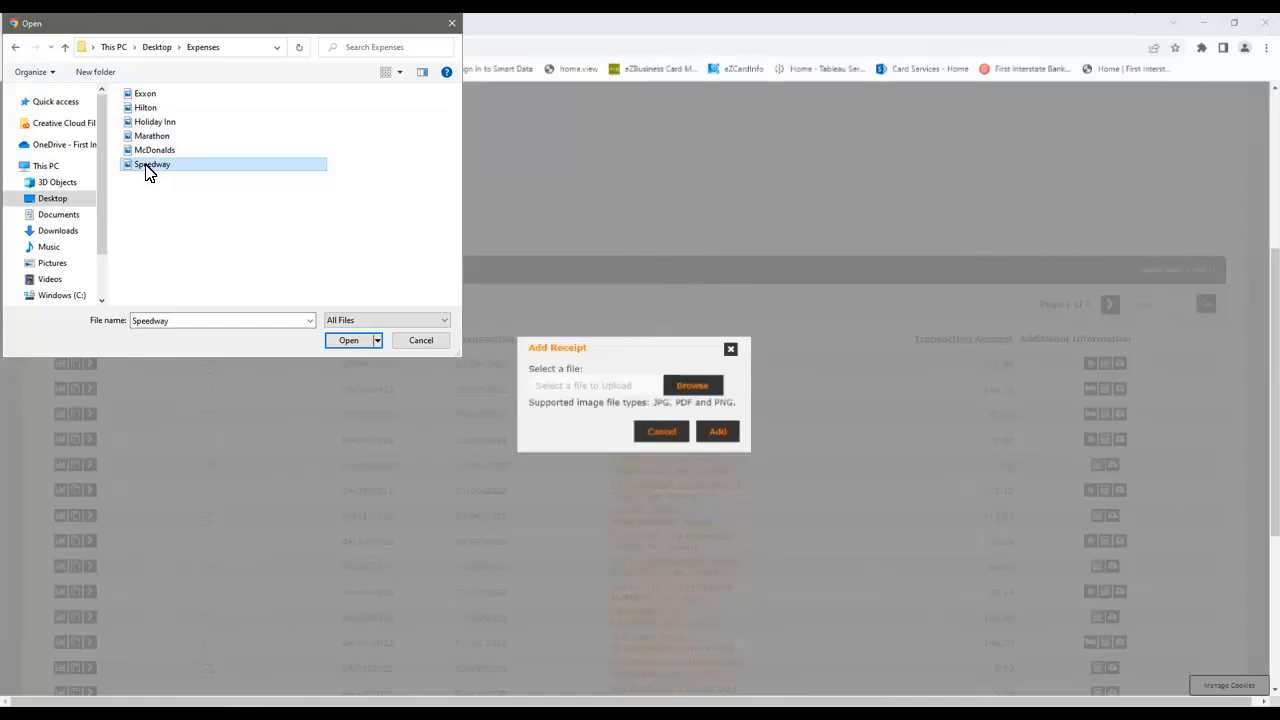
{"action": "left_click", "coordinate": [348, 340]}
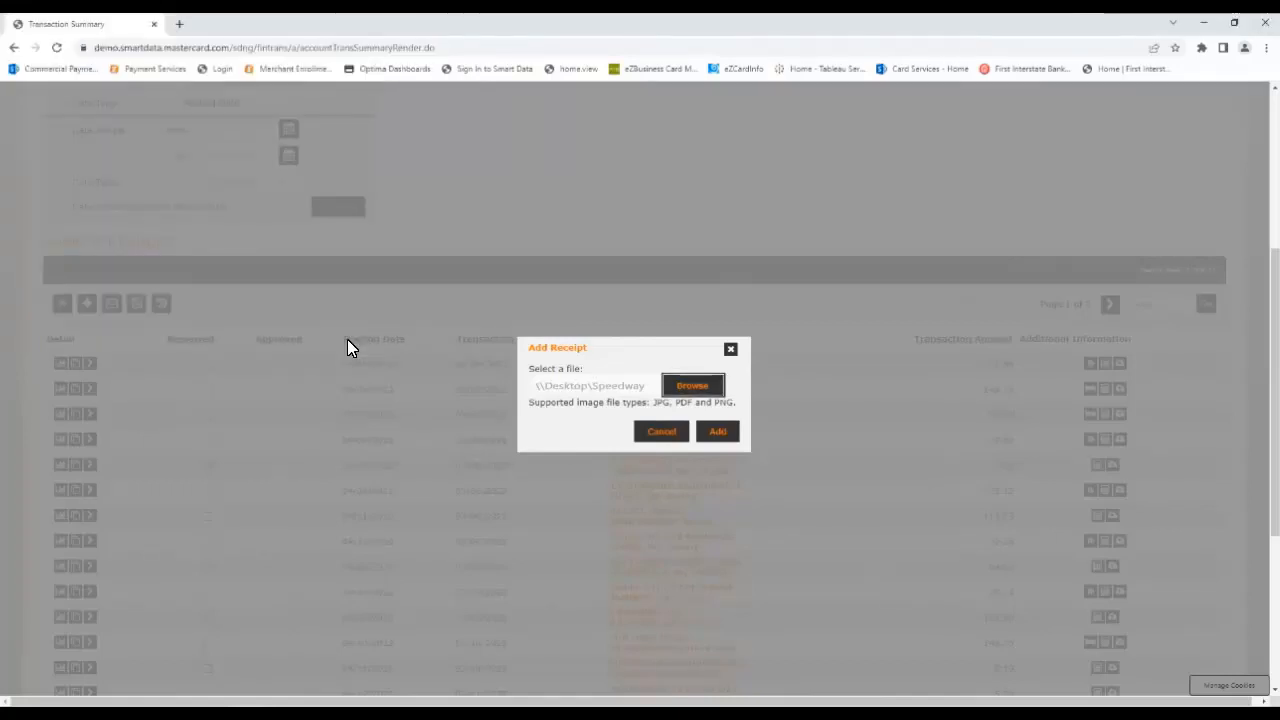
{"action": "left_click", "coordinate": [660, 432]}
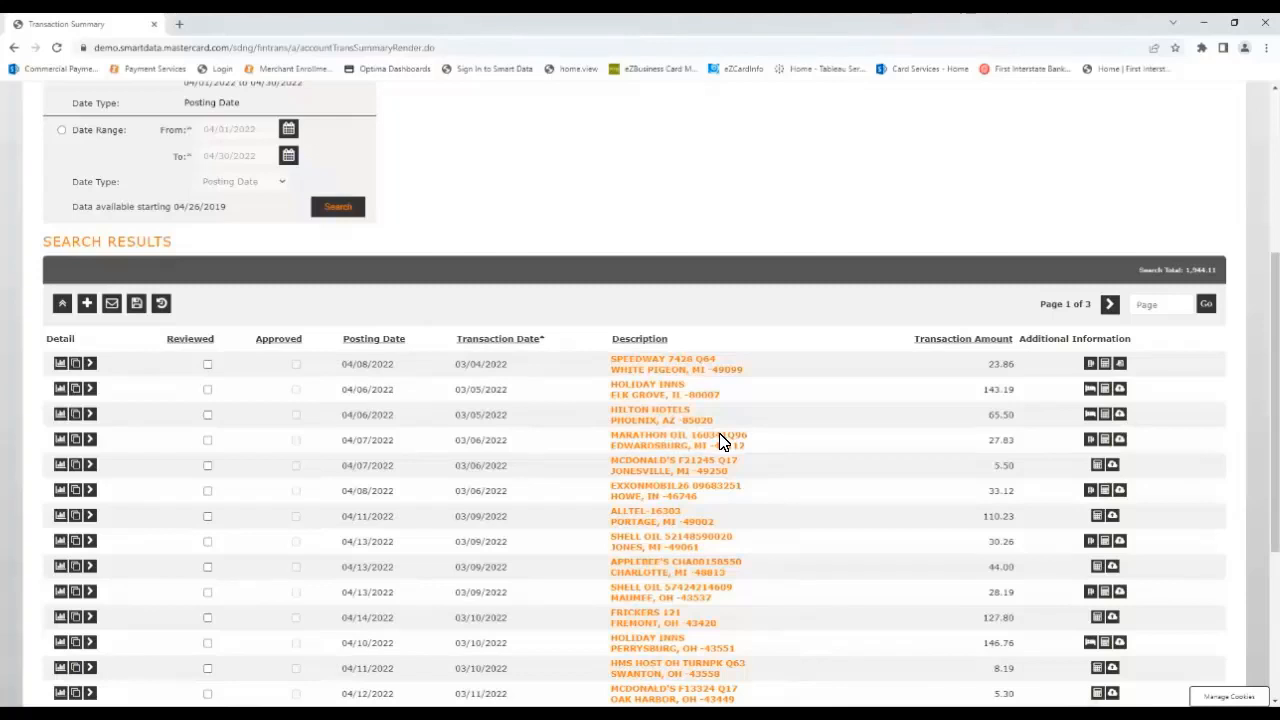
{"action": "mouse_move", "coordinate": [1276, 556]}
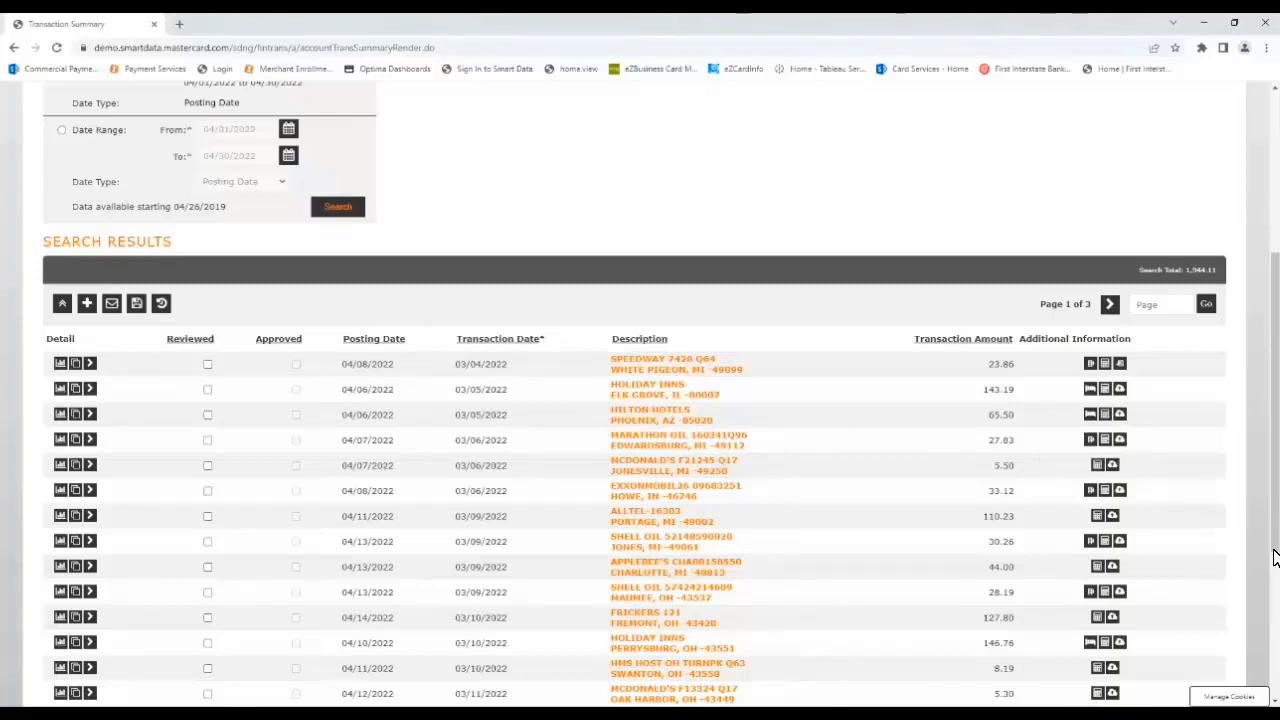
Enter 'Fuel expense' with Expense Code 1999 - Capital Purchases on the Speedway row and save it as reviewed.
{"action": "scroll", "scroll_direction": "down", "scroll_amount": 3}
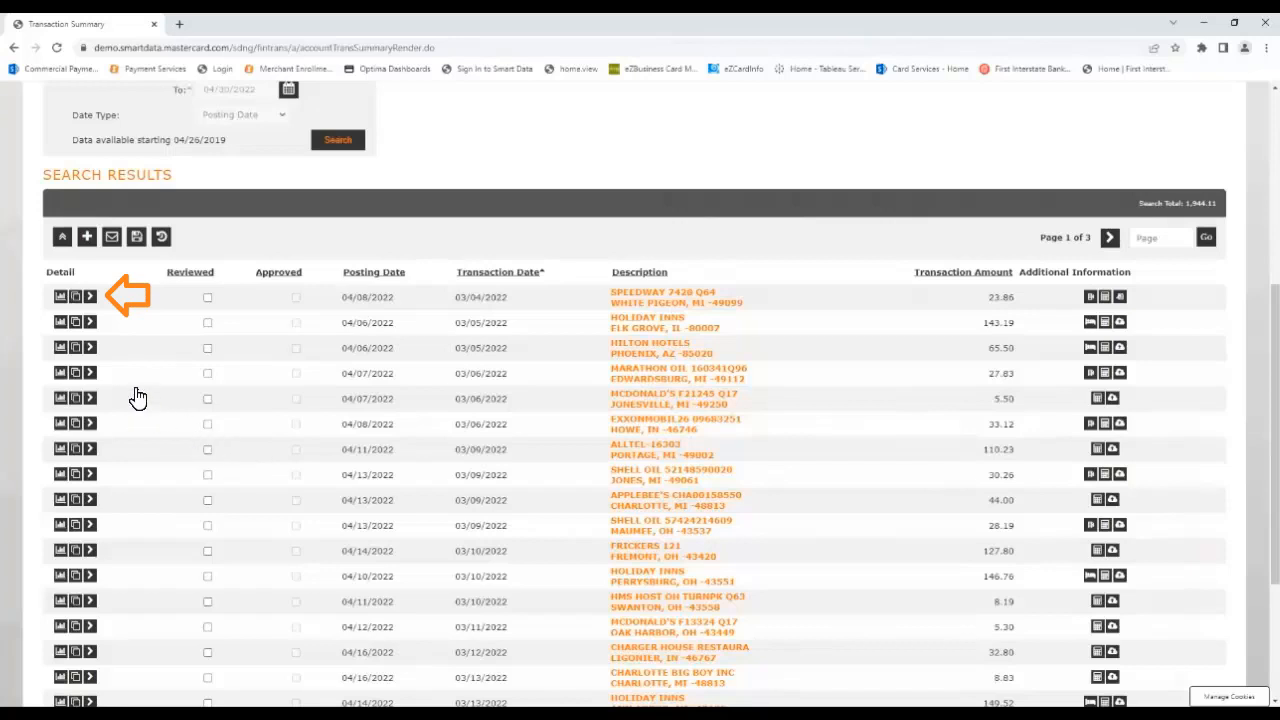
{"action": "left_click", "coordinate": [76, 296]}
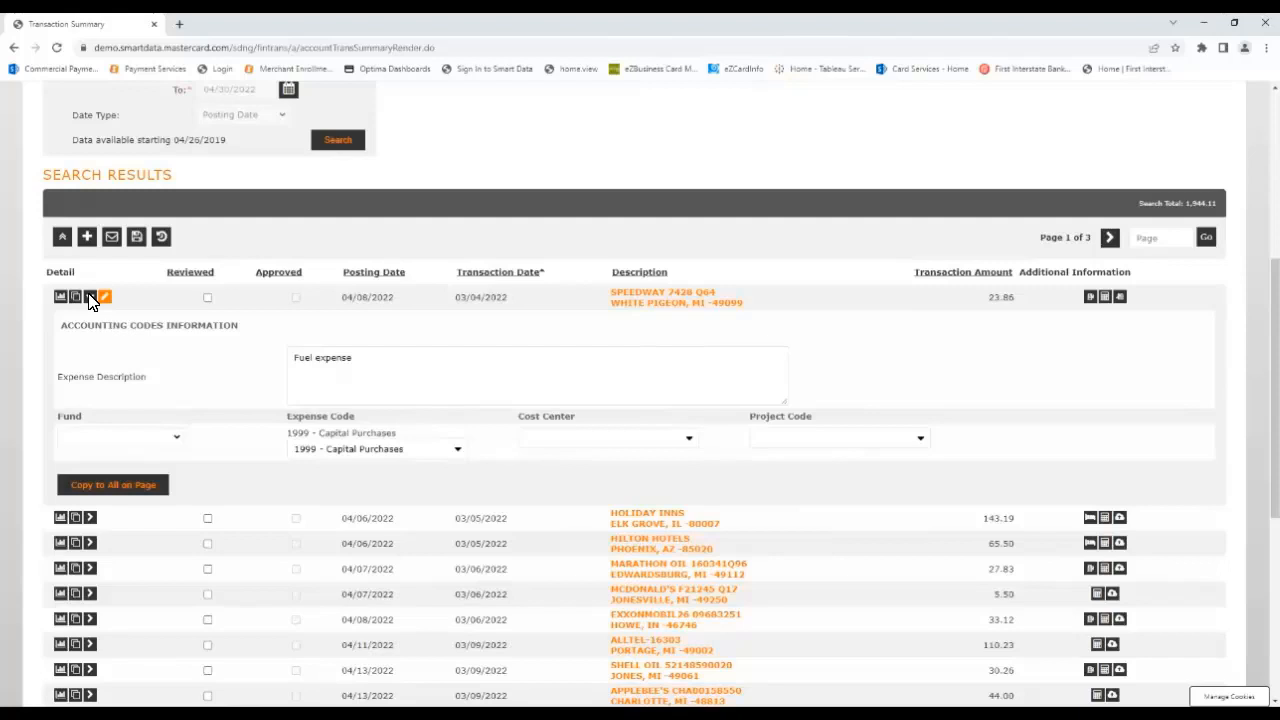
{"action": "left_click", "coordinate": [208, 296]}
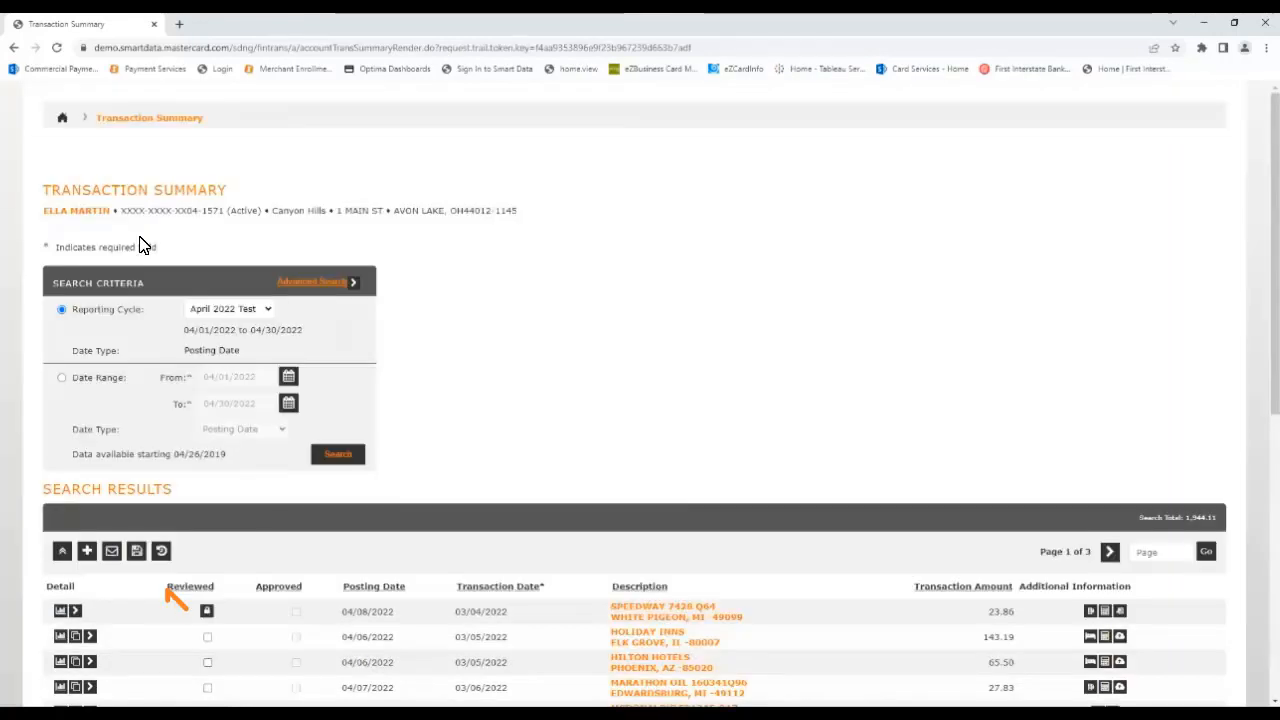
{"action": "mouse_move", "coordinate": [1150, 324]}
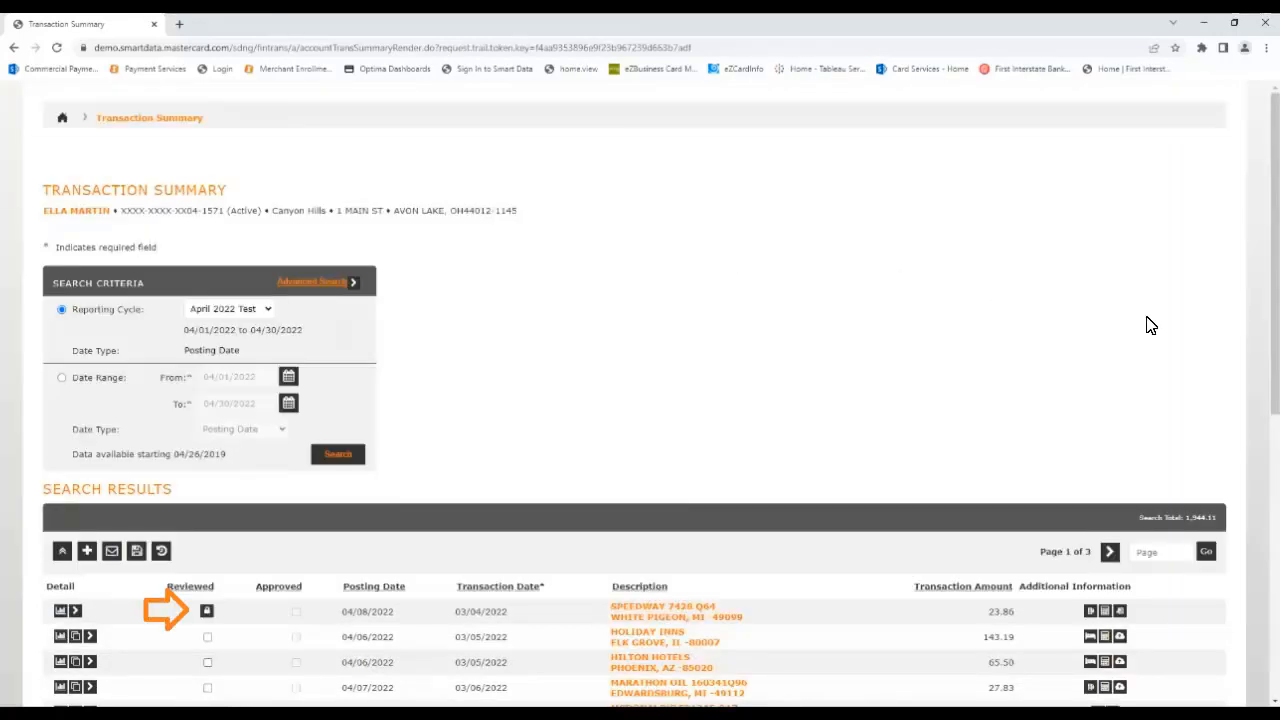
{"action": "scroll", "scroll_direction": "down", "scroll_amount": 3}
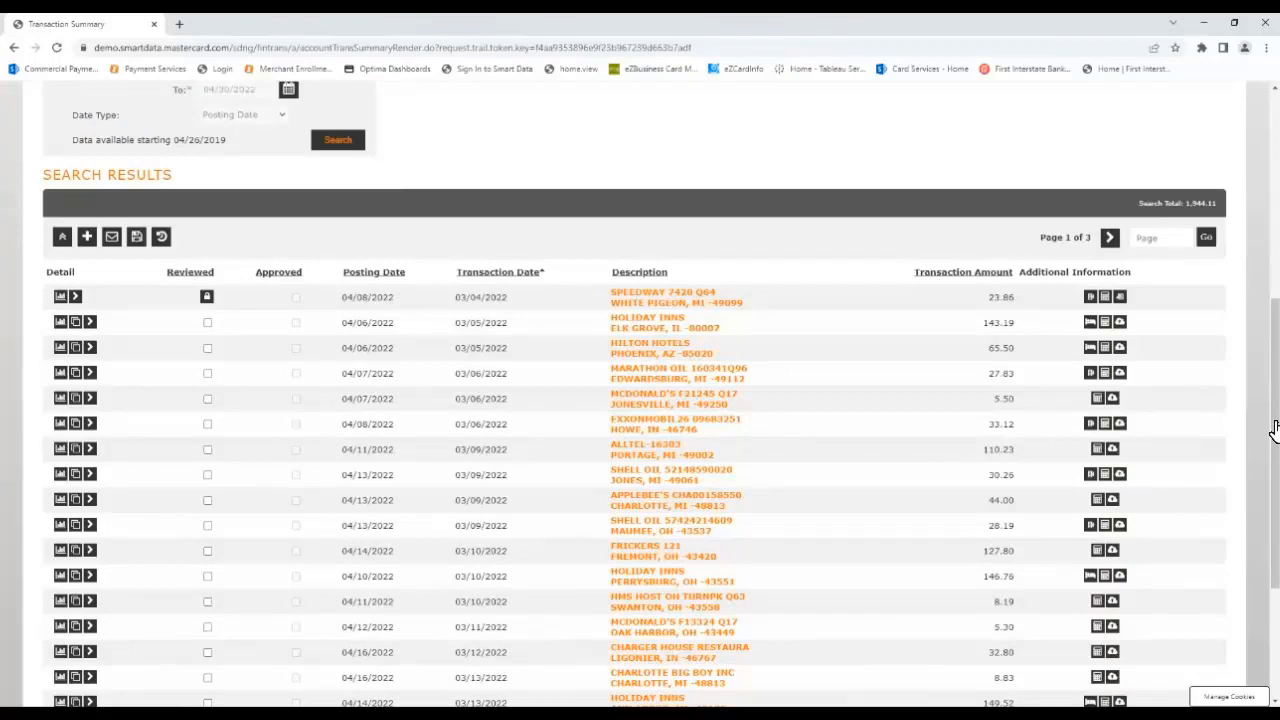
{"action": "mouse_move", "coordinate": [244, 348]}
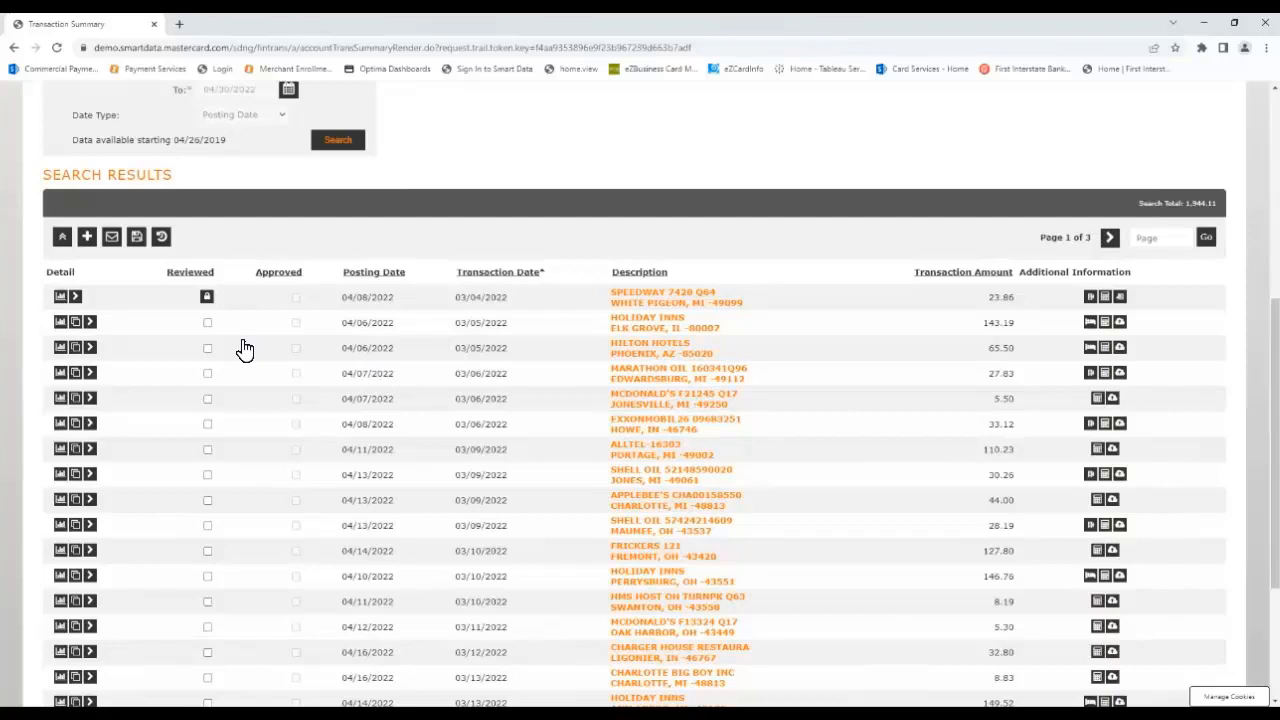
Bring up the Send Email form for the transactions and cancel it without sending.
{"action": "left_click", "coordinate": [112, 236]}
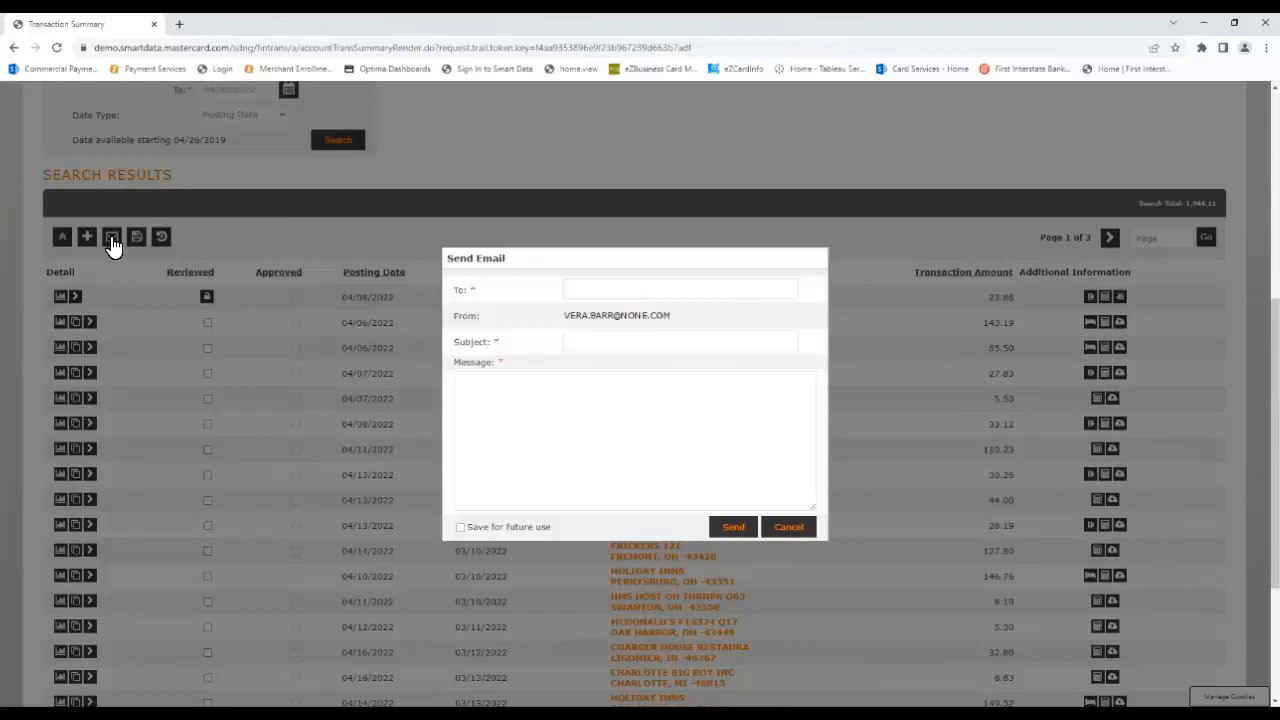
{"action": "mouse_move", "coordinate": [768, 468]}
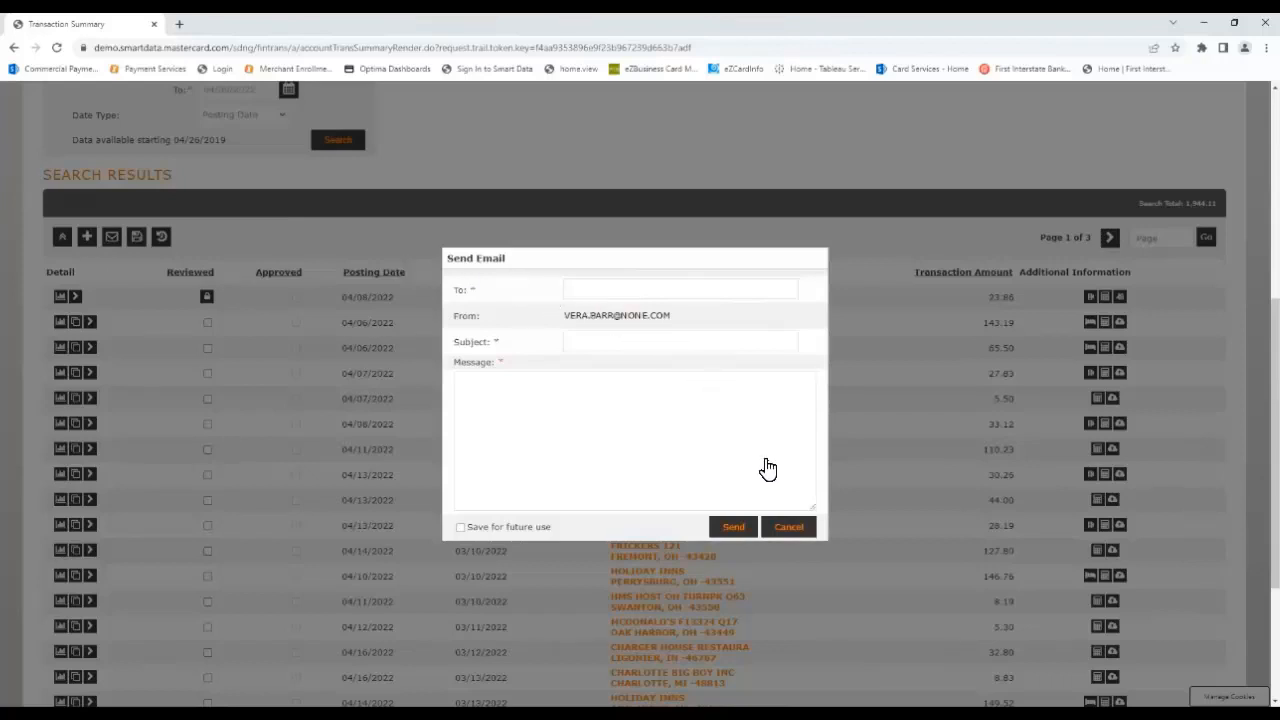
{"action": "left_click", "coordinate": [788, 528]}
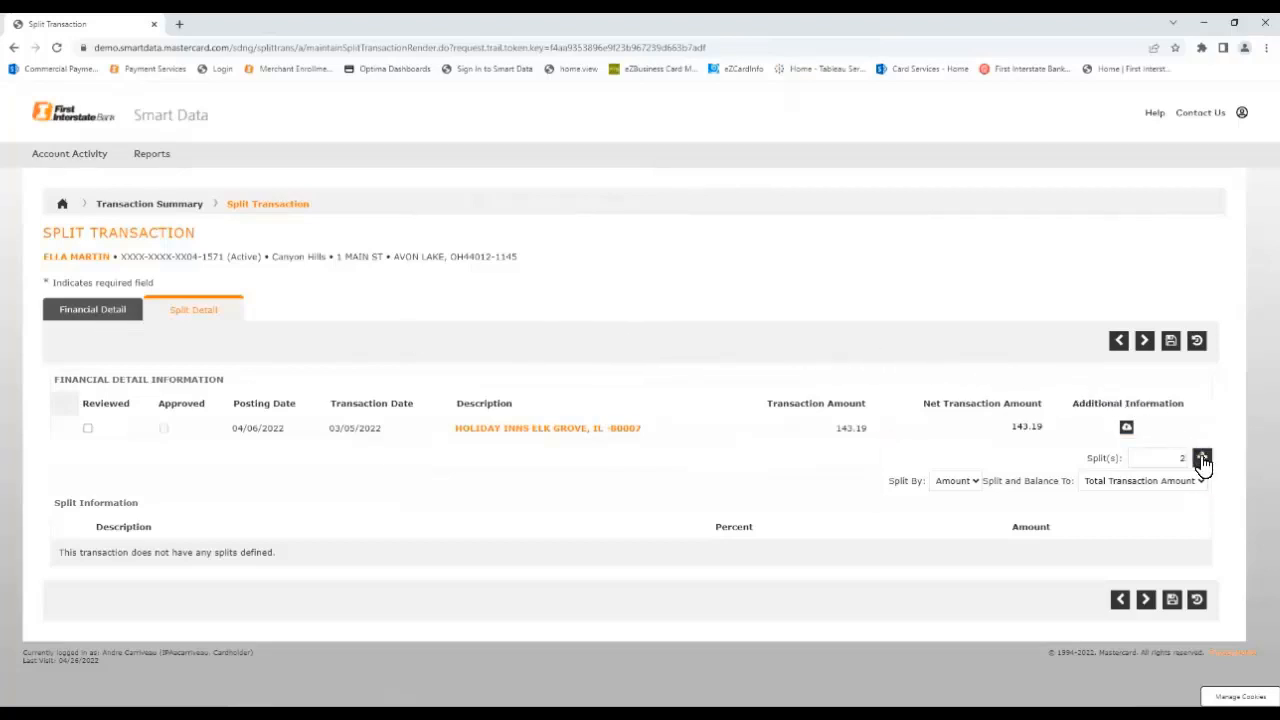
Split the 143.19 transaction into two 50% parts of 71.60 and 71.59 and save.
{"action": "left_click", "coordinate": [1202, 458]}
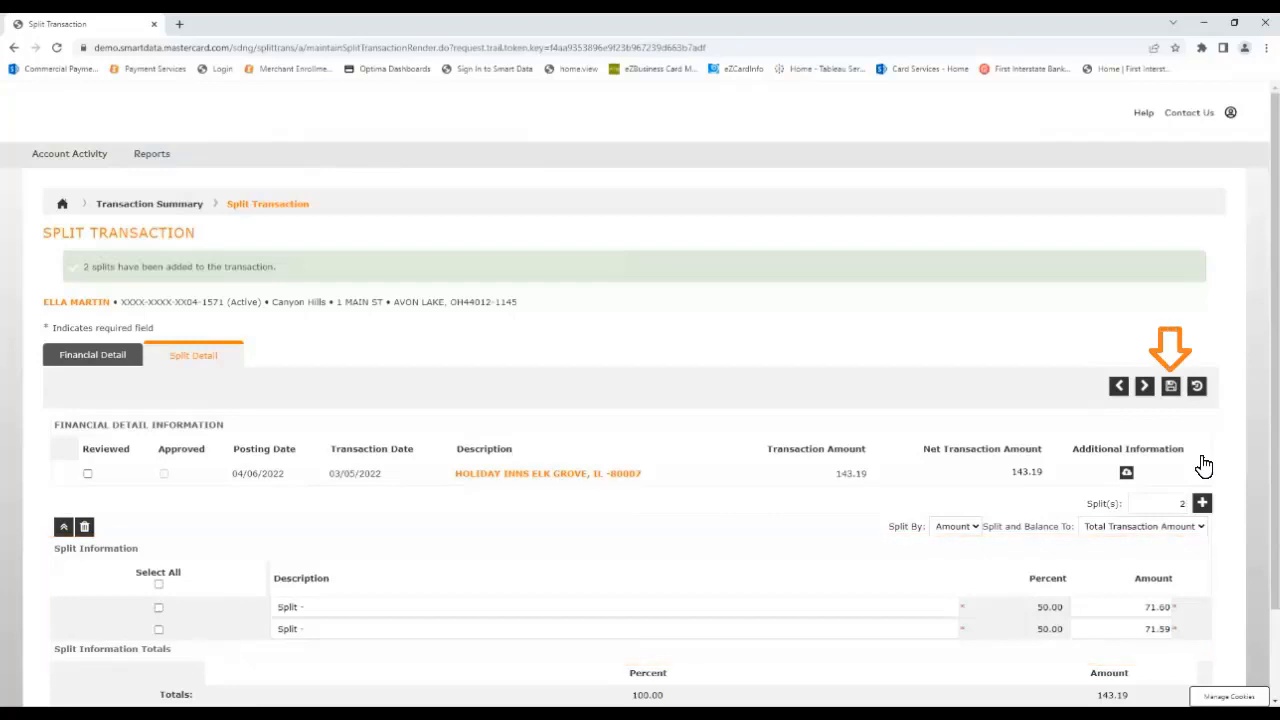
{"action": "mouse_move", "coordinate": [1180, 442]}
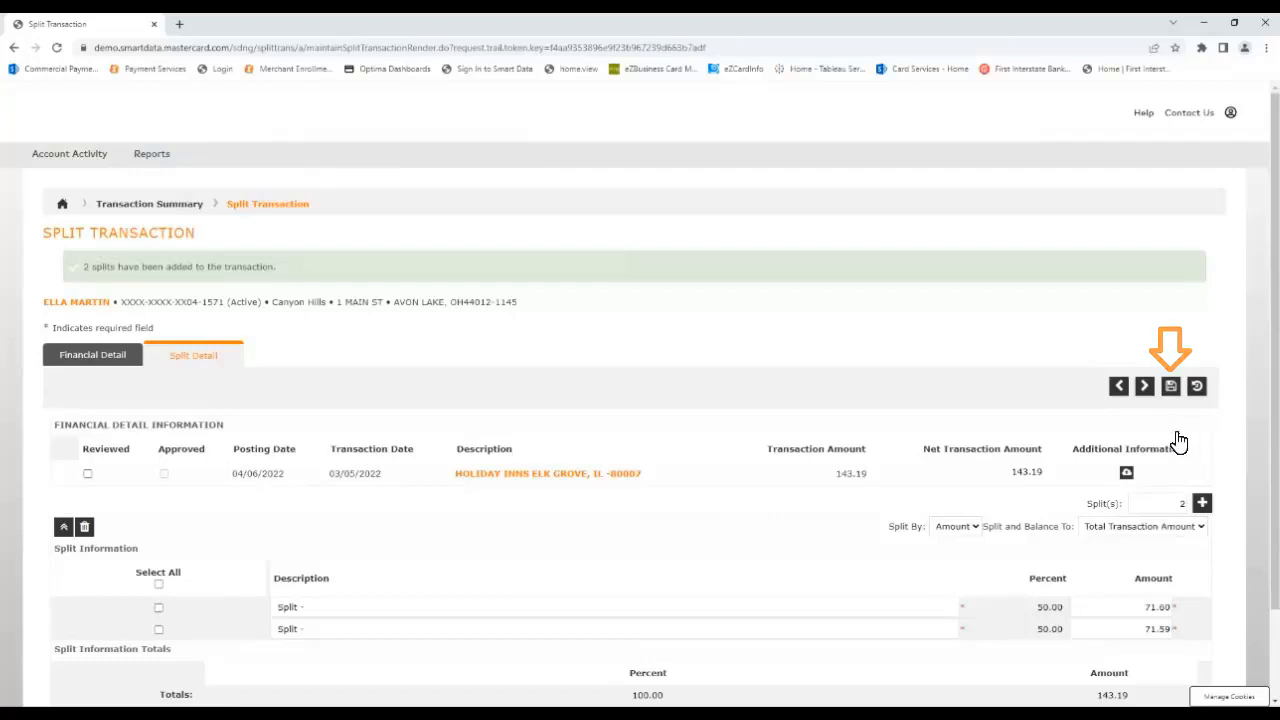
{"action": "left_click", "coordinate": [1170, 384]}
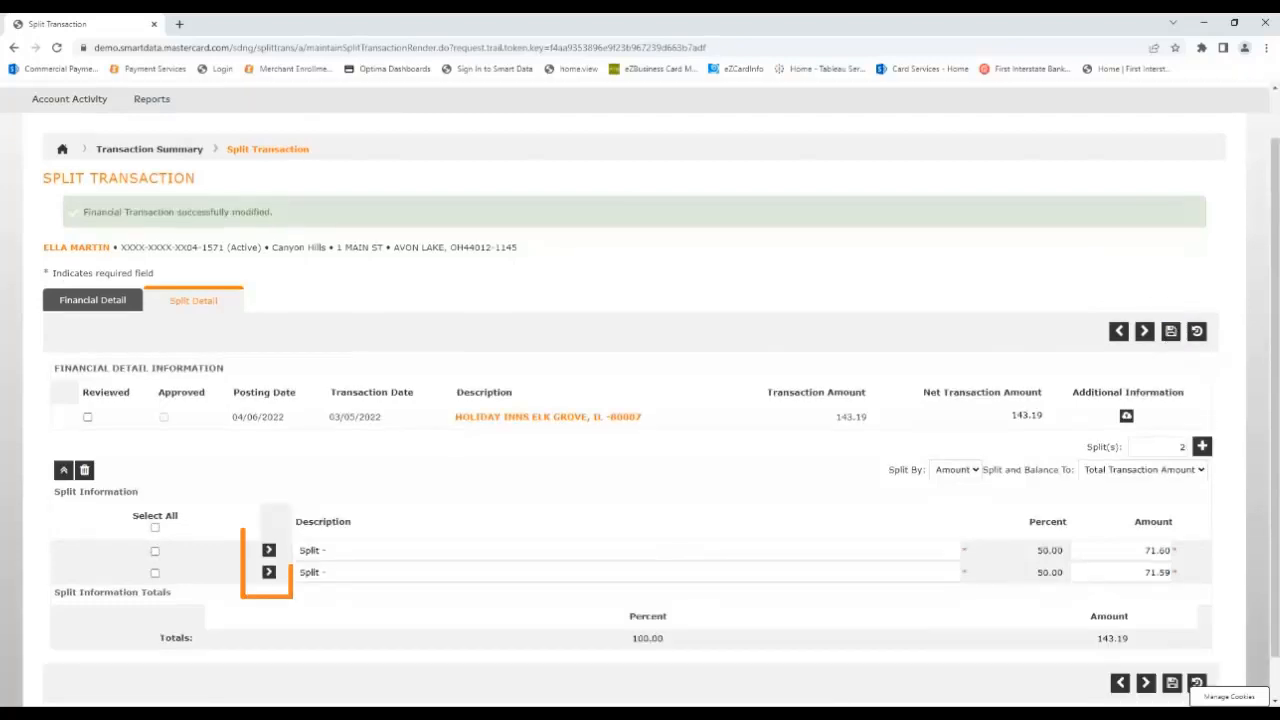